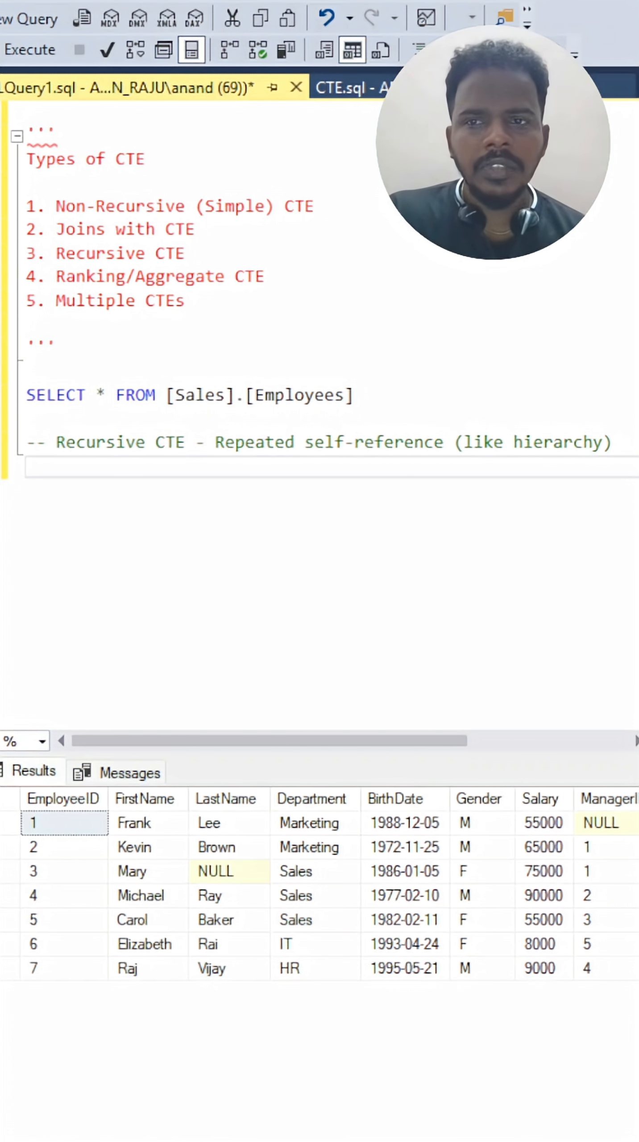
Step: Place two copies of SELECT * FROM [Sales].[Employees] under the Recursive CTE comment
{"action": "double_click", "coordinate": [119, 253]}
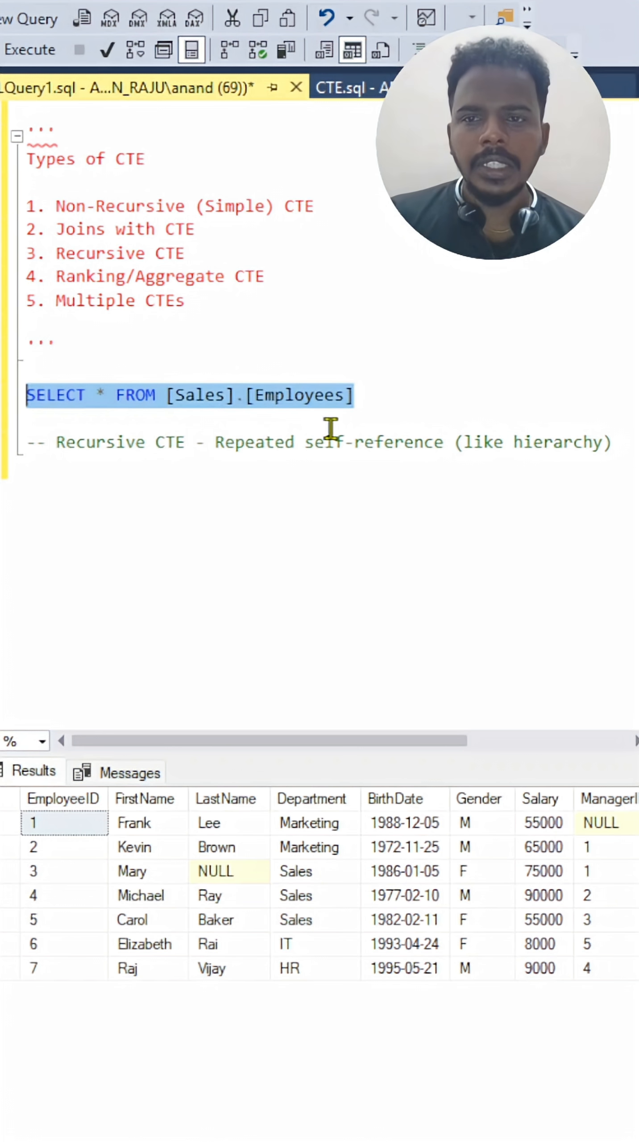
{"action": "left_click", "coordinate": [94, 514]}
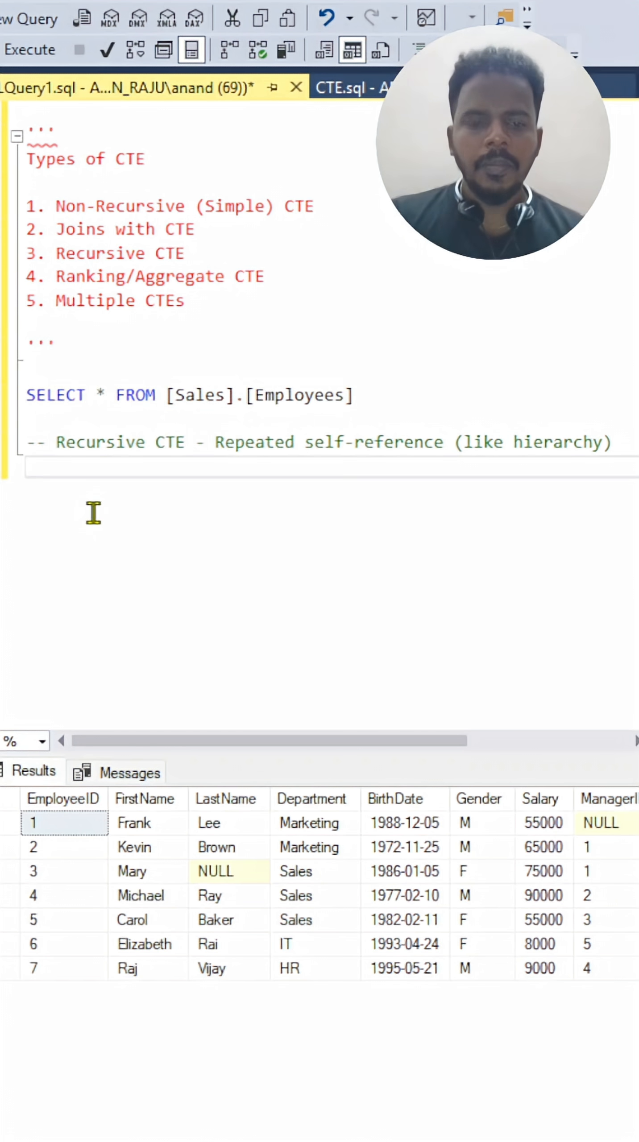
{"action": "type", "text": "SELECT * FROM [Sales].[Employees]"}
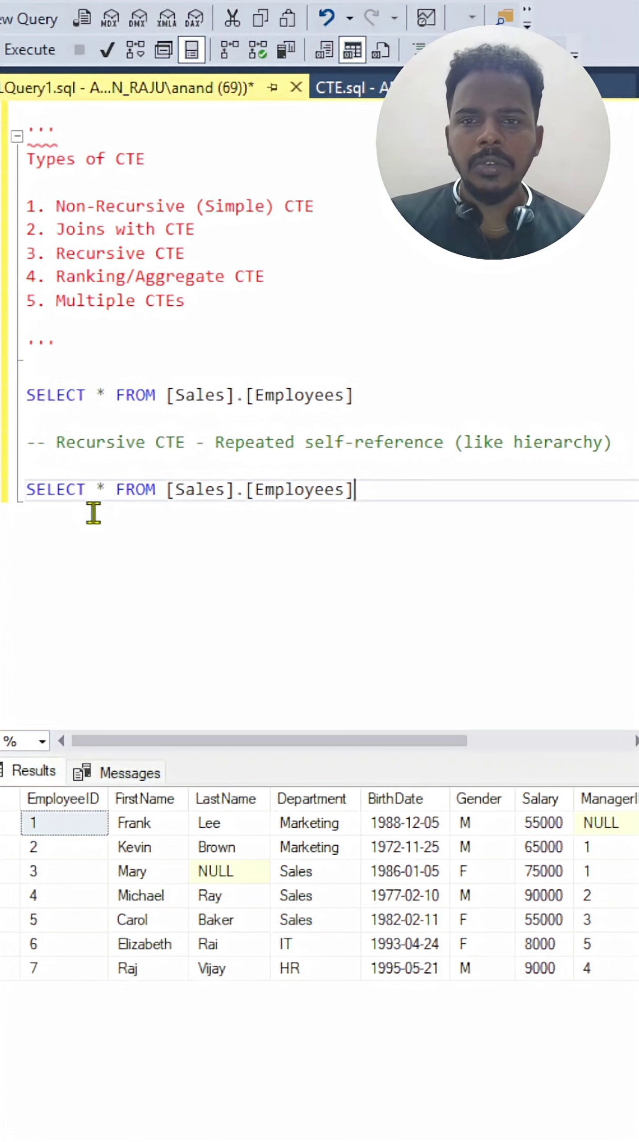
{"action": "key", "text": "Return"}
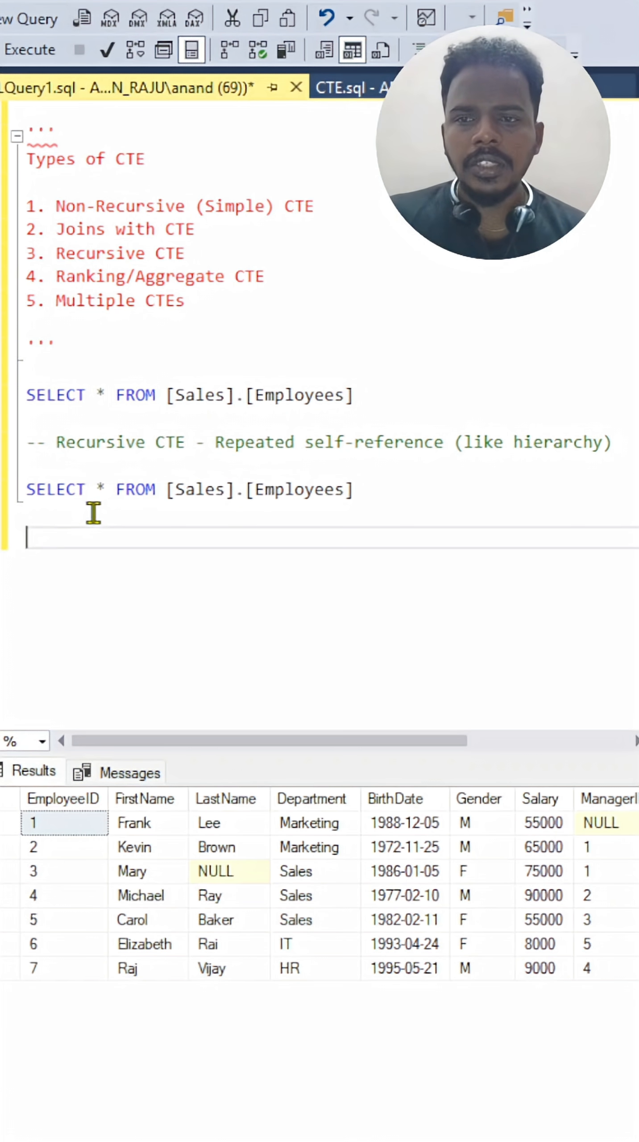
{"action": "type", "text": "SELECT * FROM [Sales].[Employees]"}
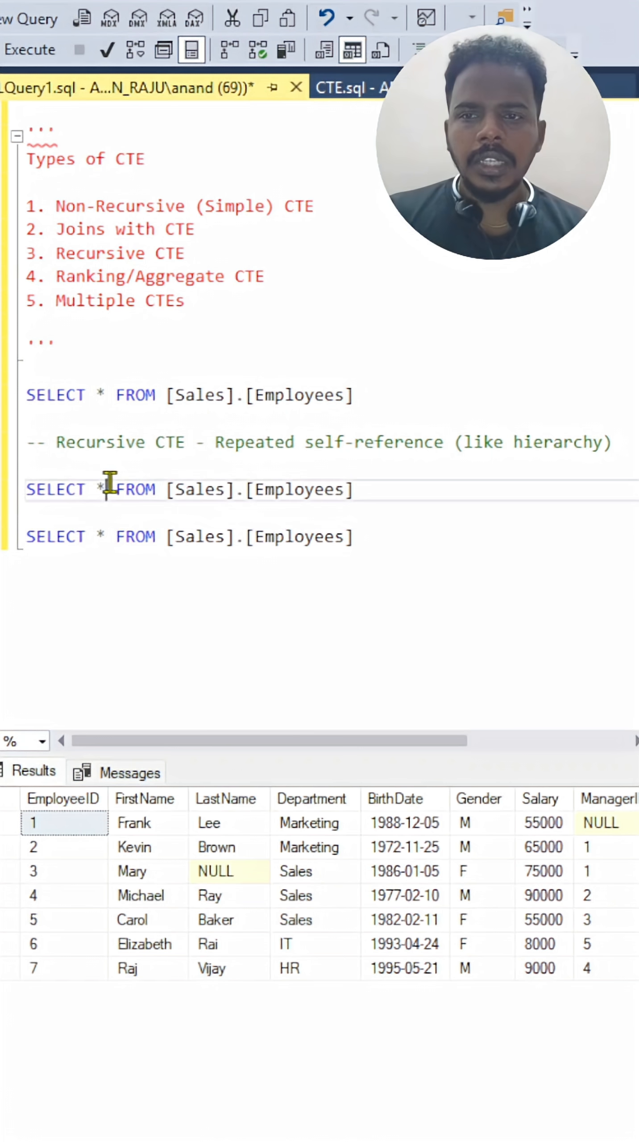
{"action": "mouse_move", "coordinate": [625, 829]}
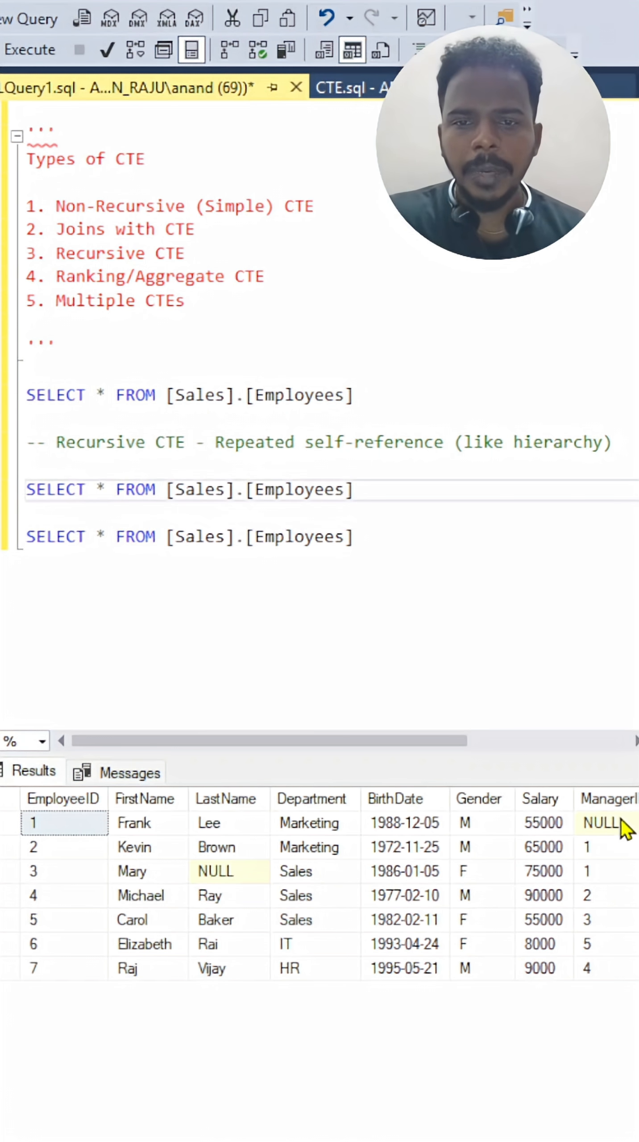
{"action": "mouse_move", "coordinate": [230, 859]}
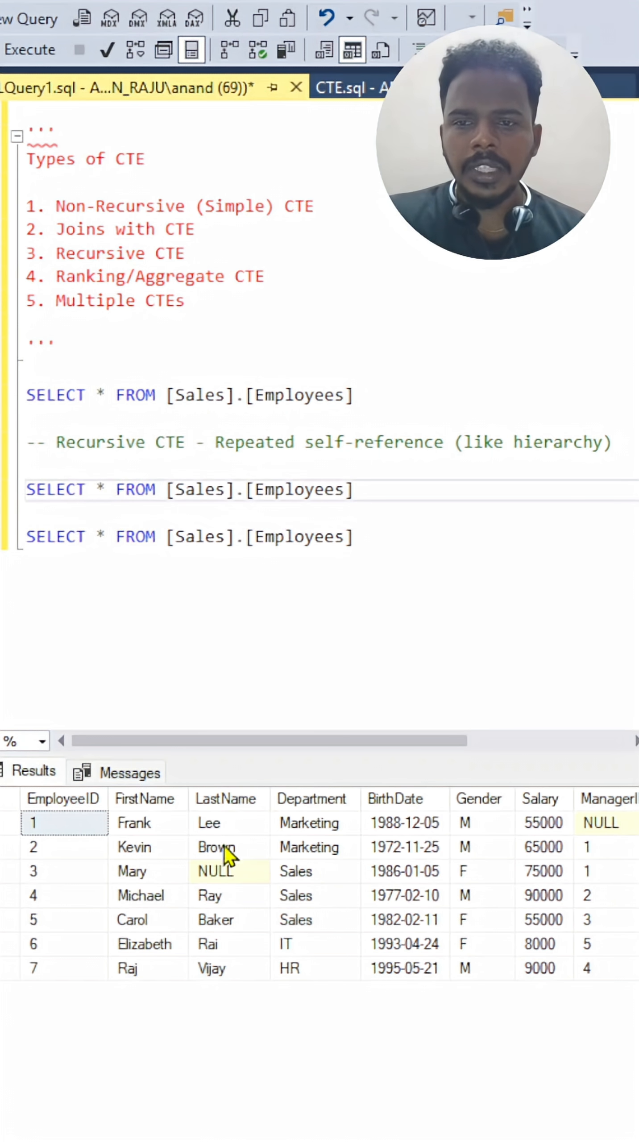
{"action": "mouse_move", "coordinate": [619, 838]}
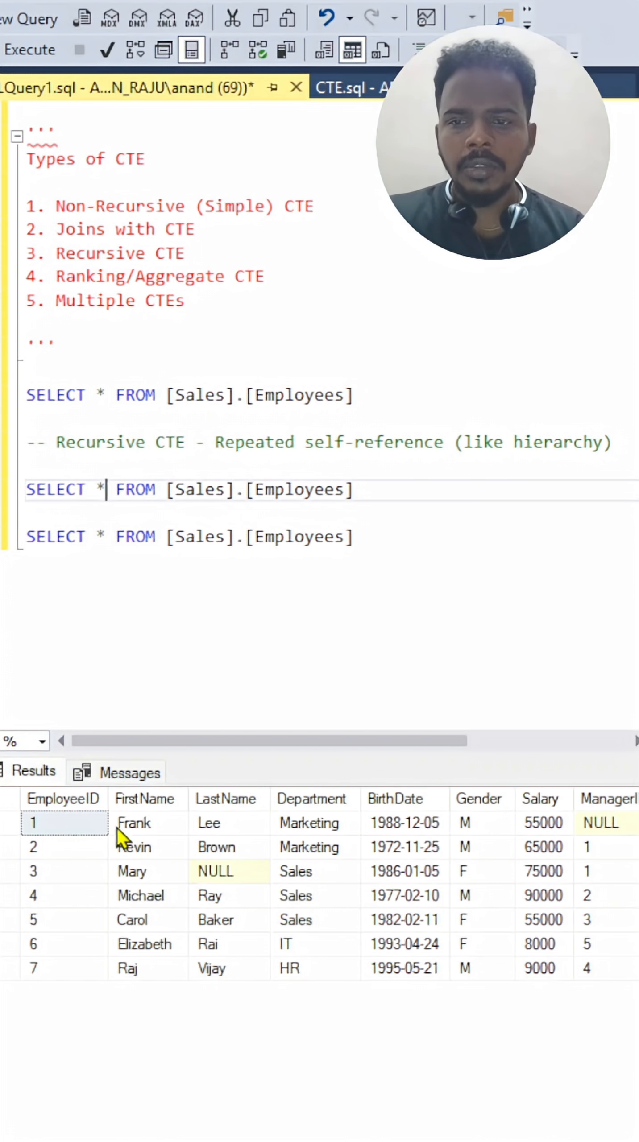
{"action": "mouse_move", "coordinate": [398, 525]}
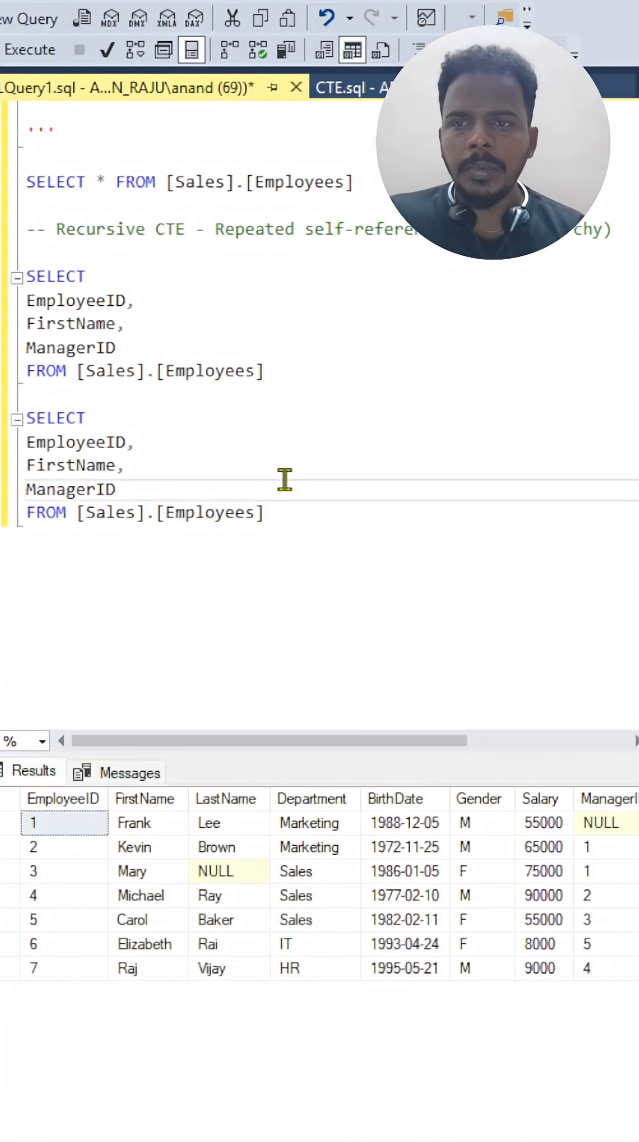
Step: List EmployeeID, FirstName, ManagerID in both queries, with a trailing comma in the first
{"action": "type", "text": ","}
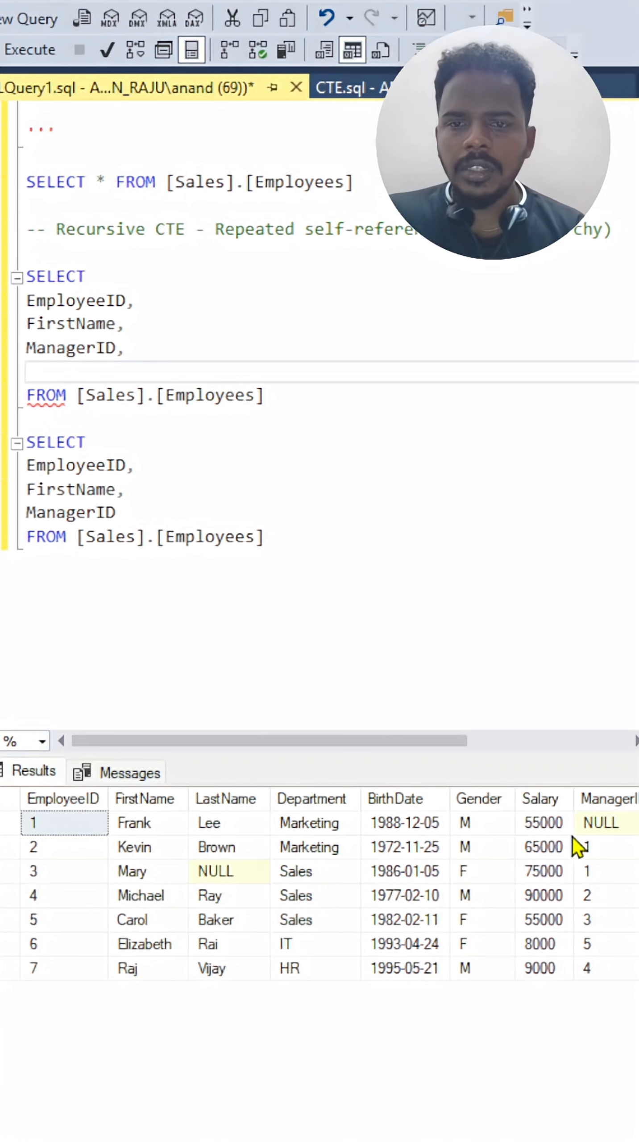
{"action": "mouse_move", "coordinate": [91, 406]}
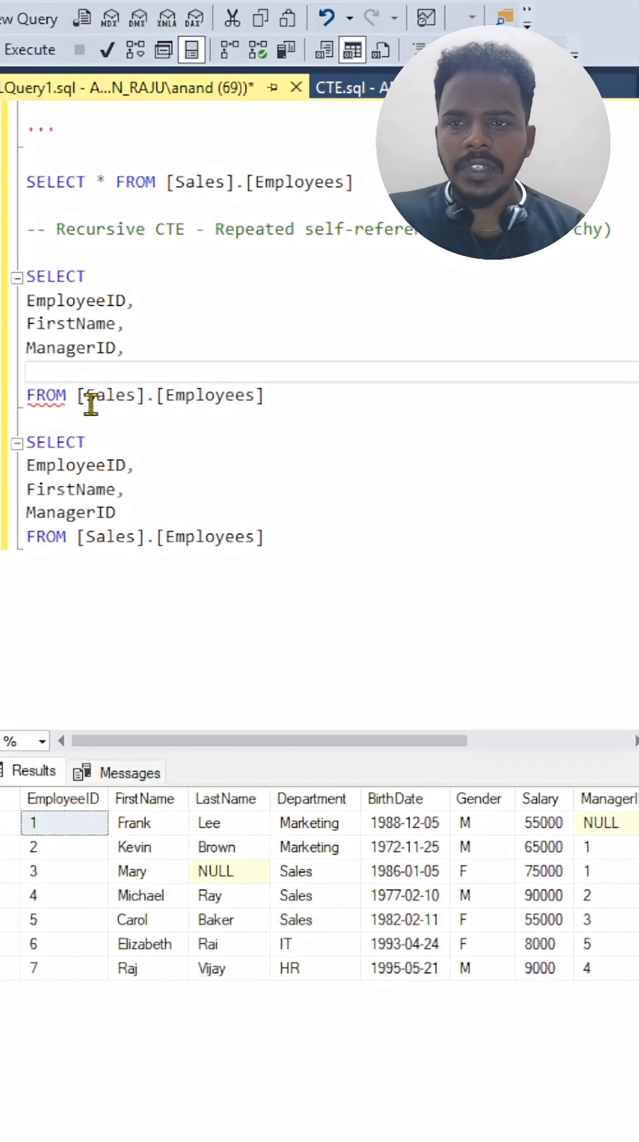
{"action": "mouse_move", "coordinate": [94, 396]}
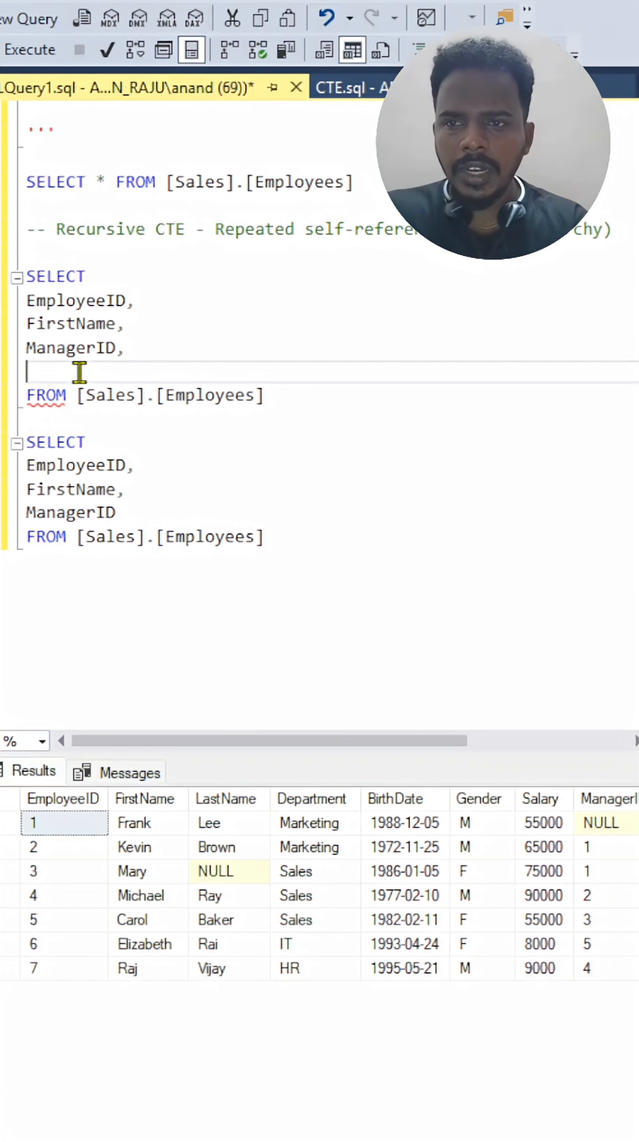
Step: Add 1 AS LEVEL and WHERE ManagerID IS NULL to the first query and run it, returning Frank
{"action": "type", "text": "1 AS LE"}
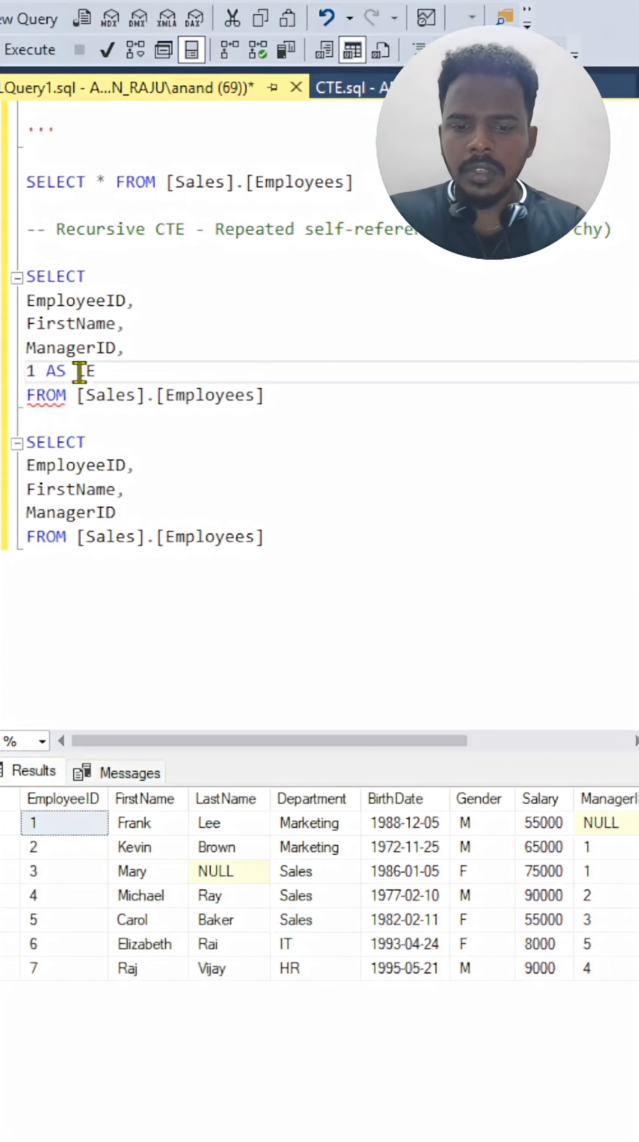
{"action": "type", "text": "LEVEL"}
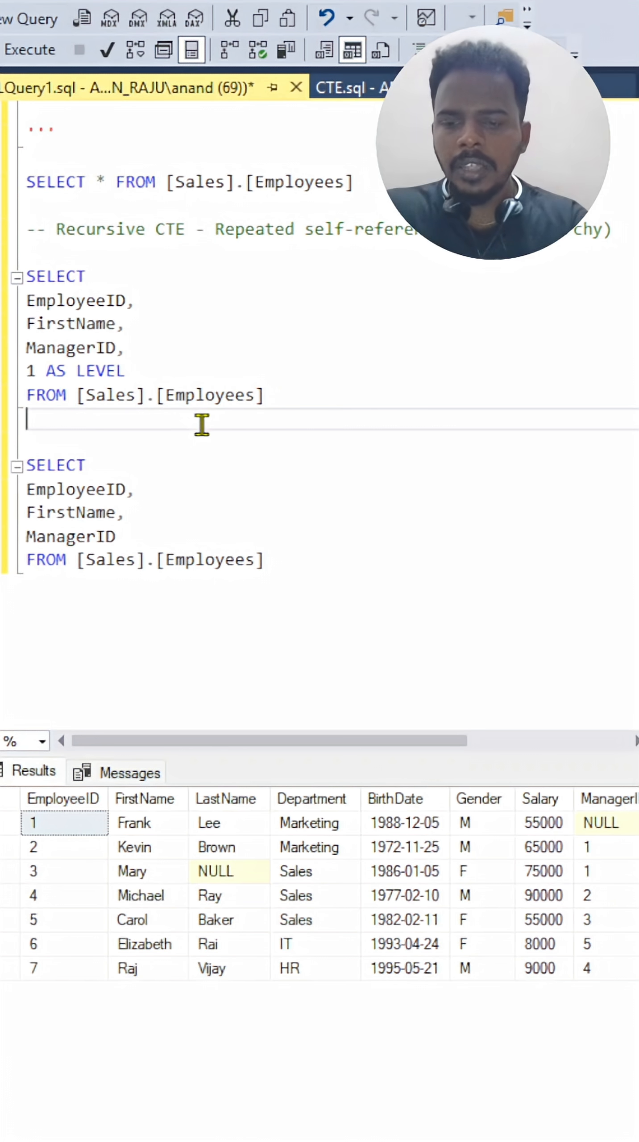
{"action": "type", "text": "WHERE"}
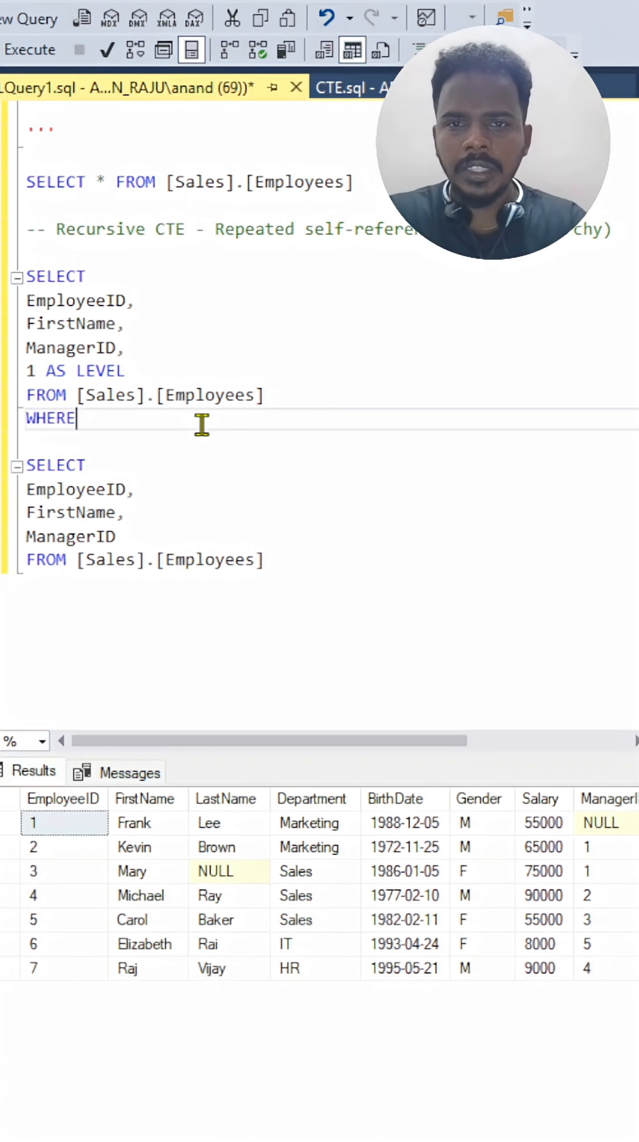
{"action": "type", "text": "MANA"}
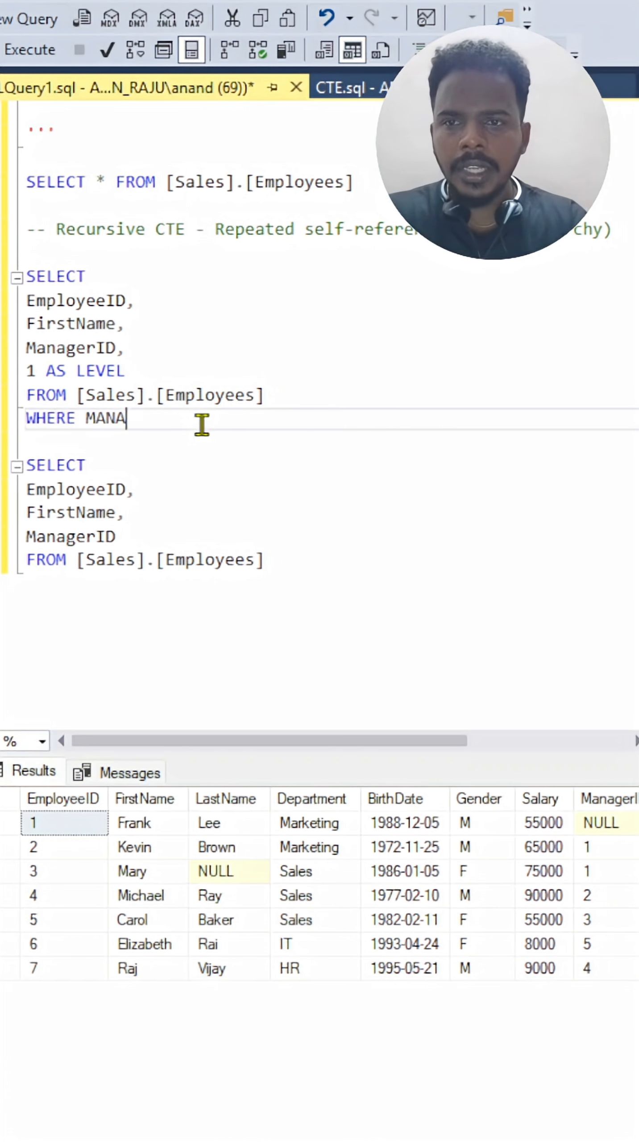
{"action": "type", "text": "gerID IS"}
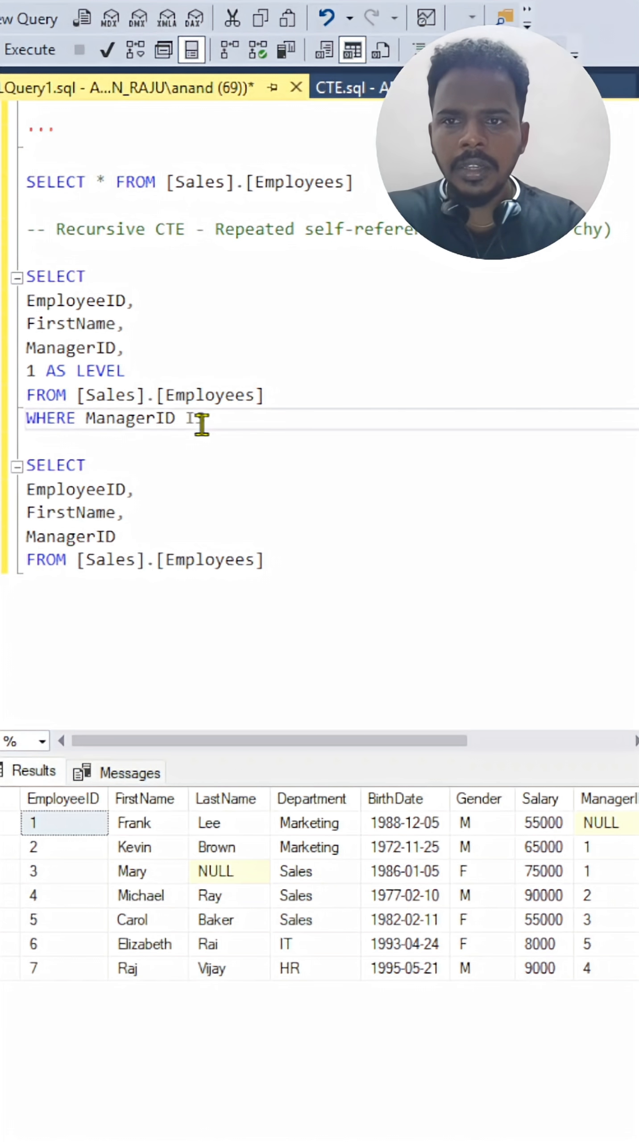
{"action": "type", "text": "S NULL"}
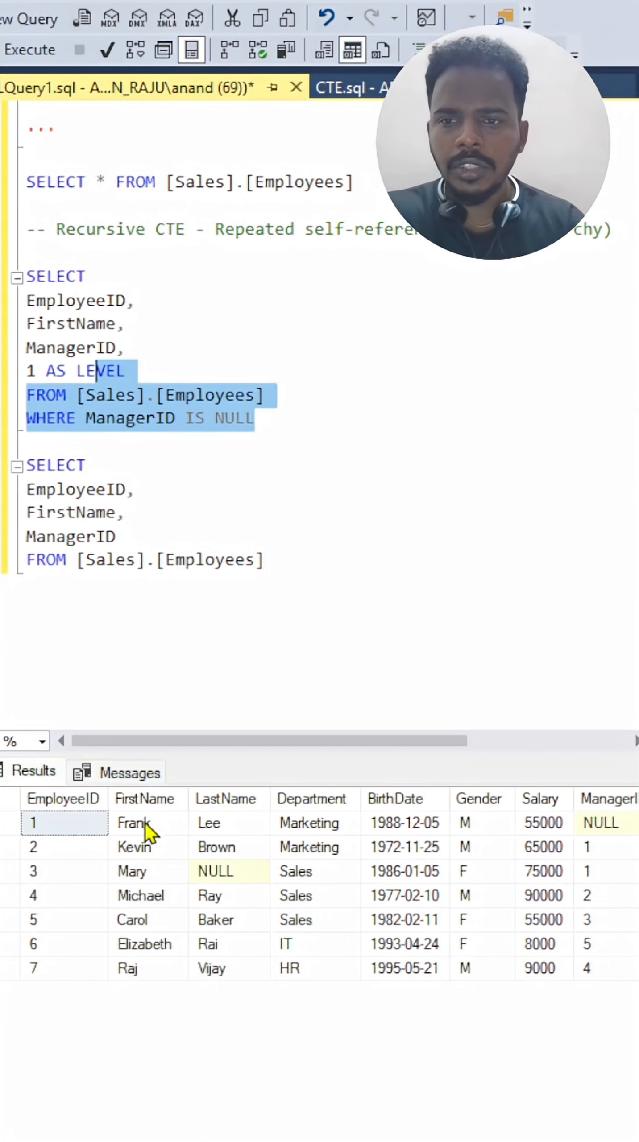
{"action": "mouse_move", "coordinate": [27, 324]}
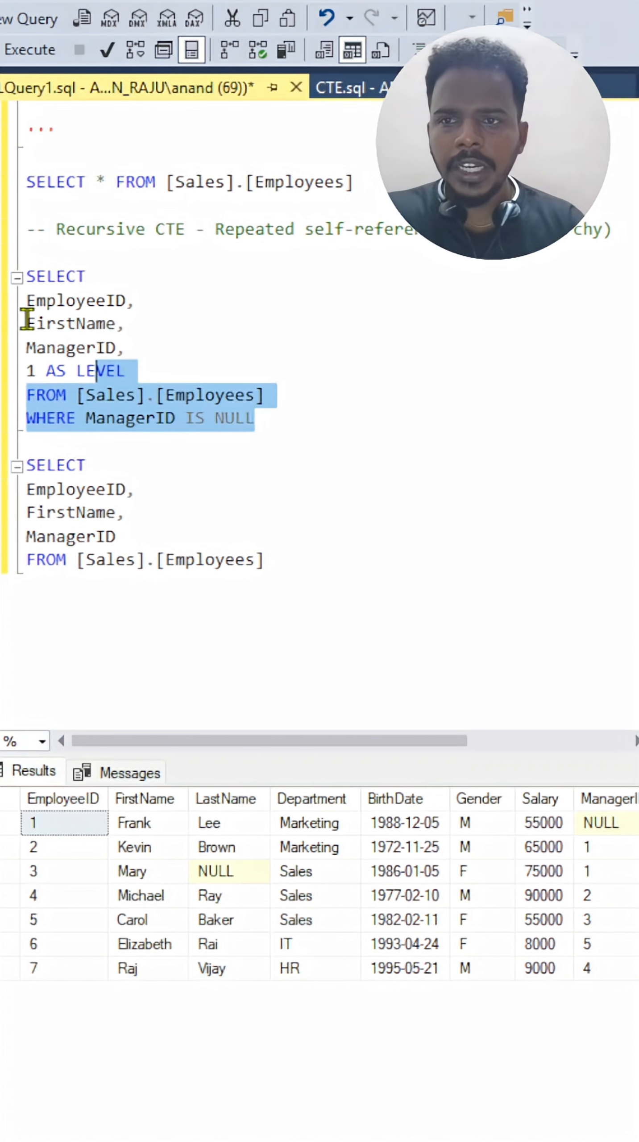
{"action": "mouse_move", "coordinate": [157, 863]}
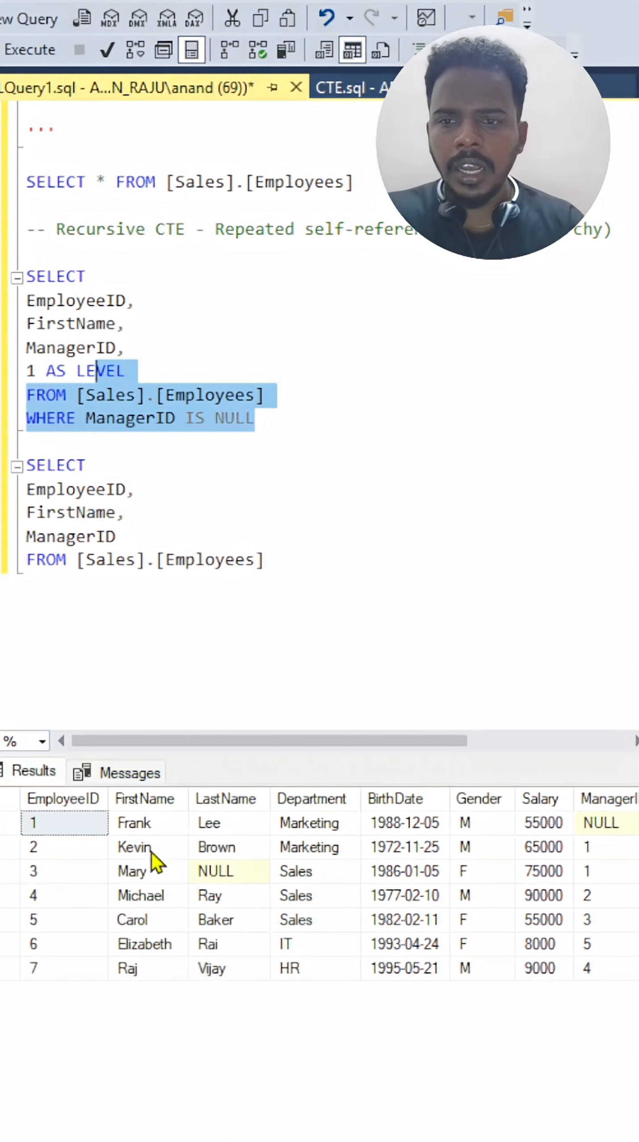
{"action": "mouse_move", "coordinate": [298, 577]}
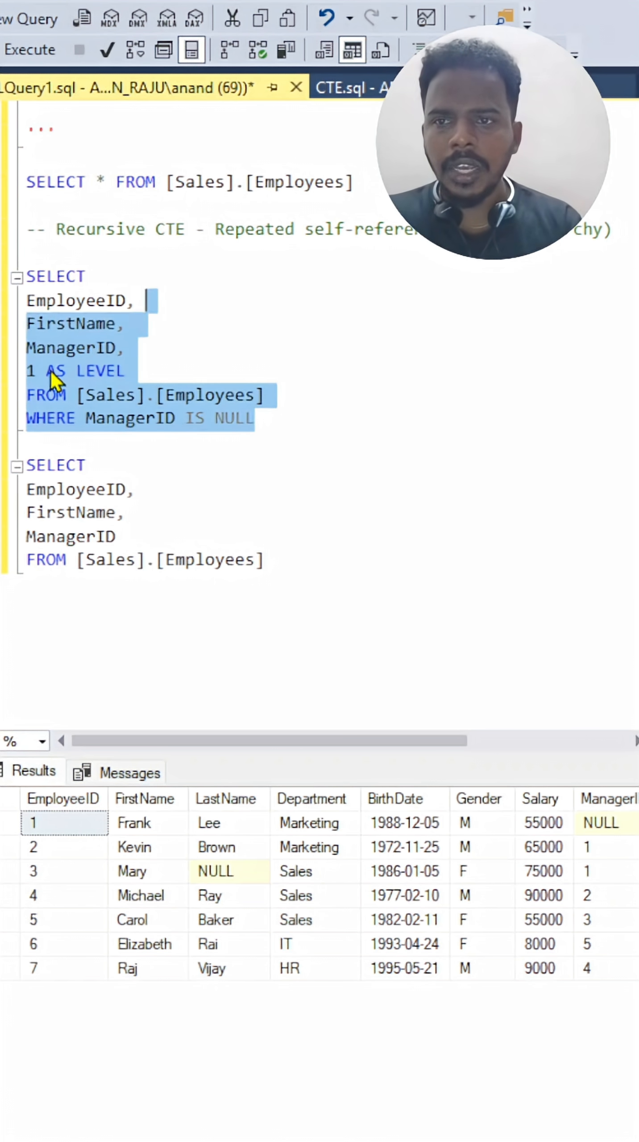
{"action": "left_click", "coordinate": [29, 49]}
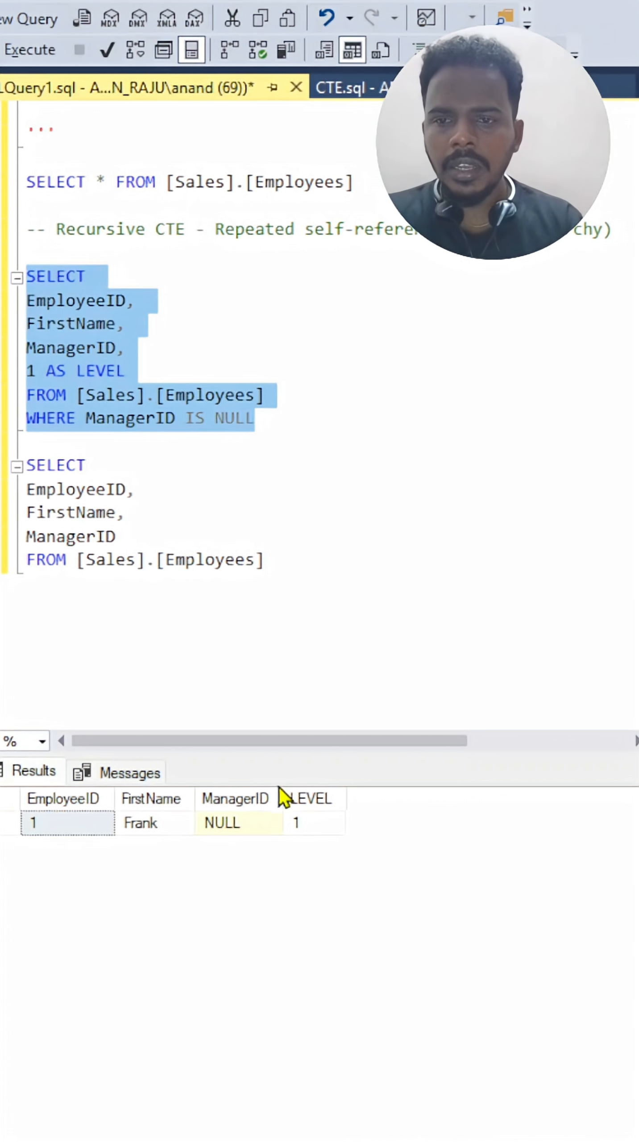
{"action": "mouse_move", "coordinate": [175, 583]}
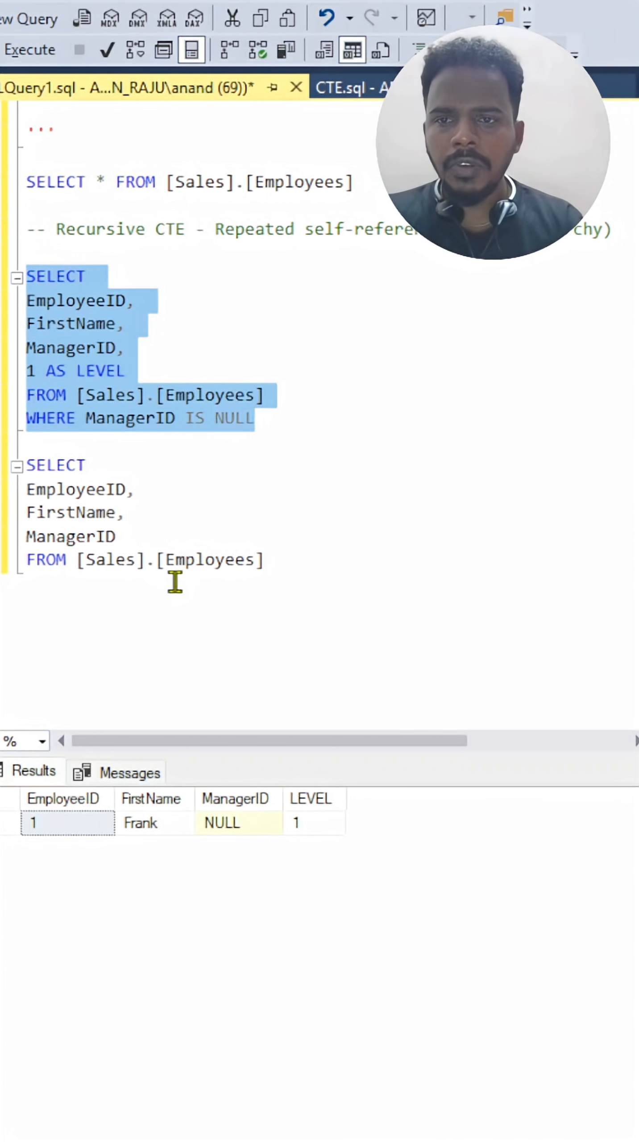
{"action": "mouse_move", "coordinate": [120, 445]}
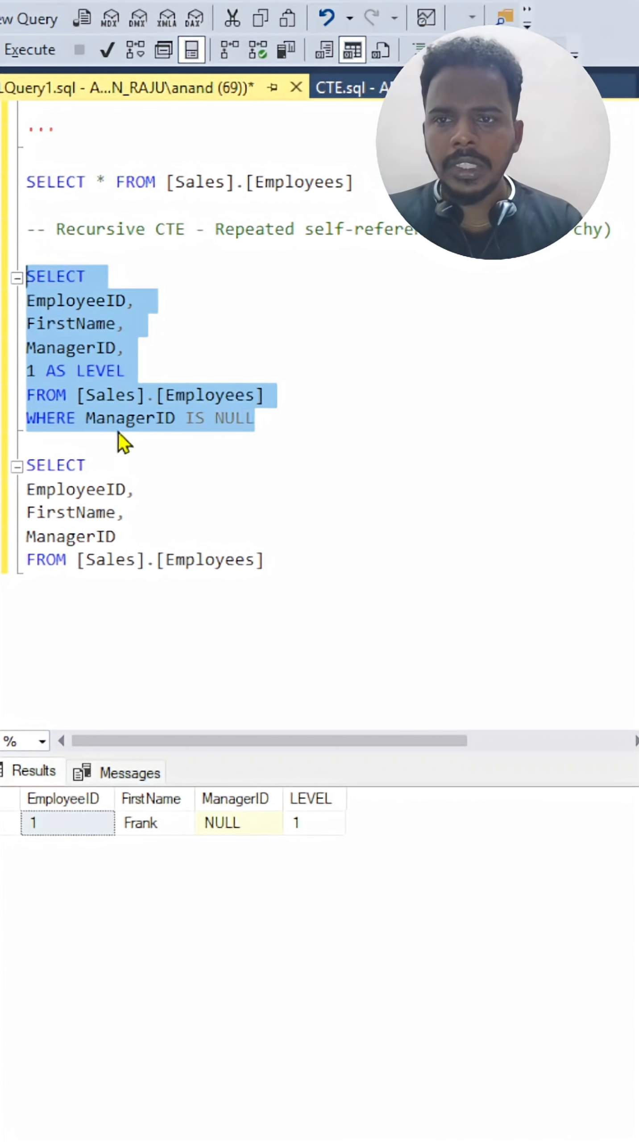
{"action": "mouse_move", "coordinate": [117, 589]}
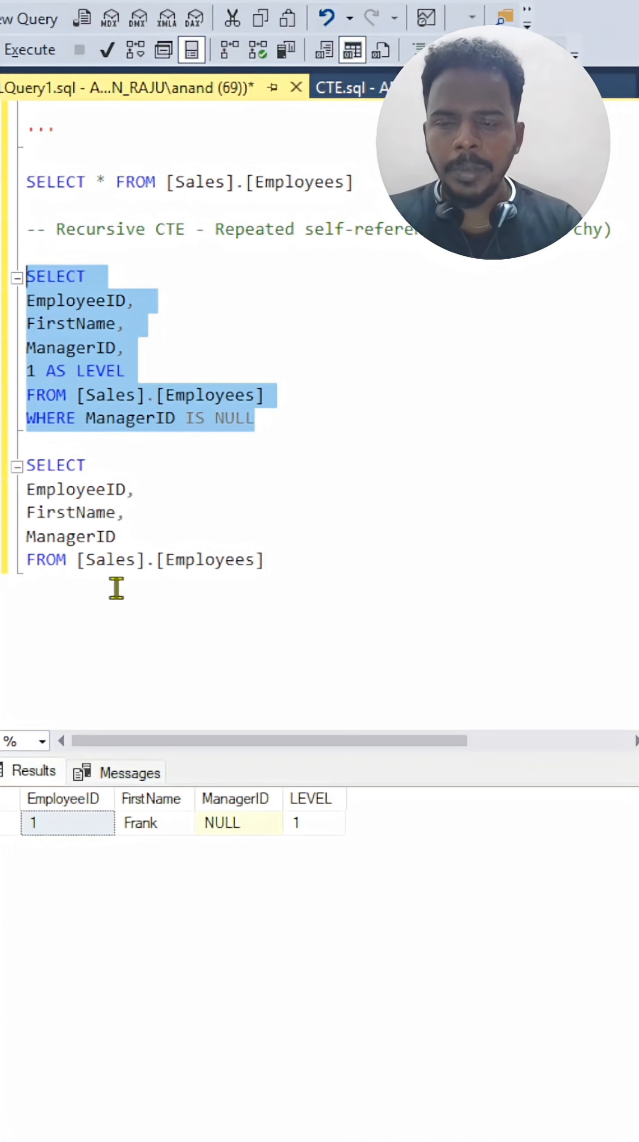
{"action": "mouse_move", "coordinate": [229, 545]}
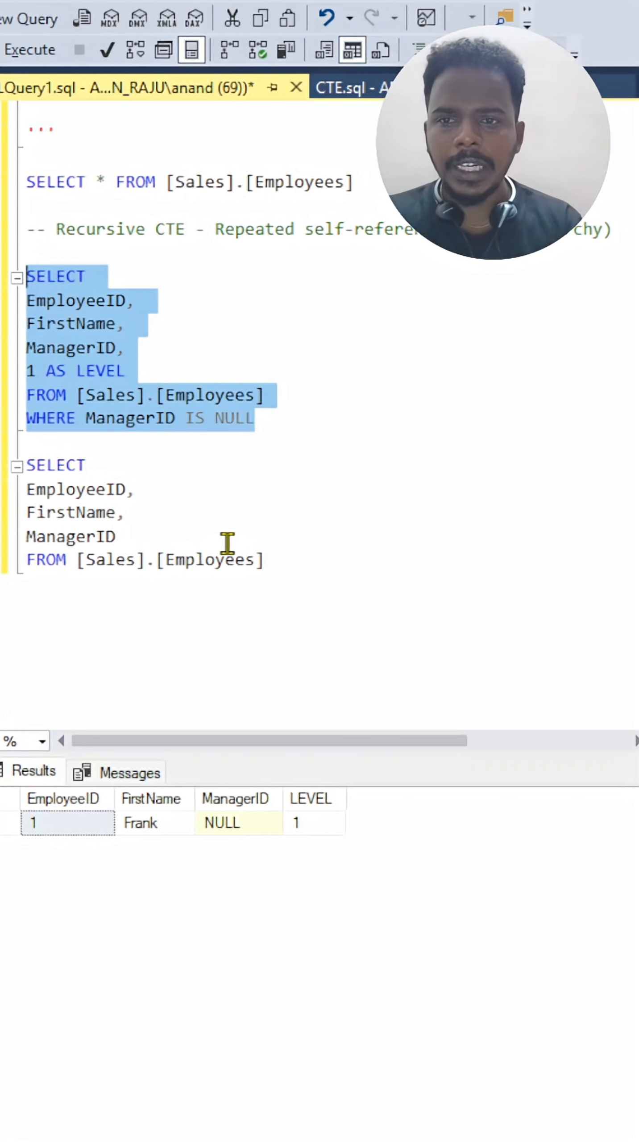
{"action": "mouse_move", "coordinate": [313, 831]}
{"action": "type", "text": ","}
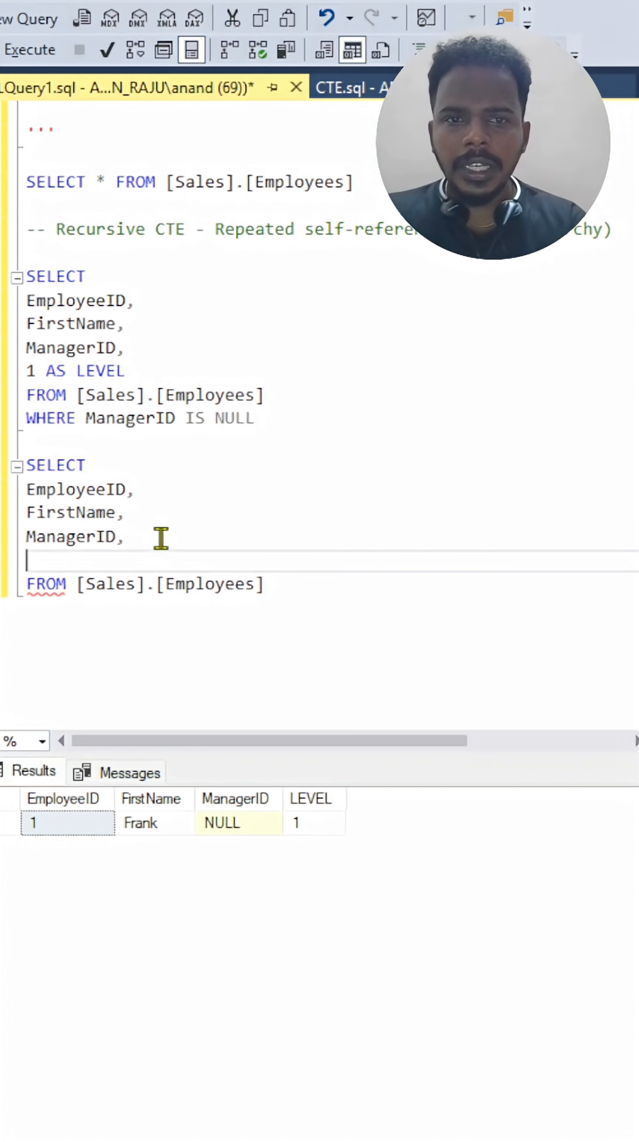
Step: Add LEVEL+1 as a fourth column after ManagerID in the second query
{"action": "type", "text": "LEVEL"}
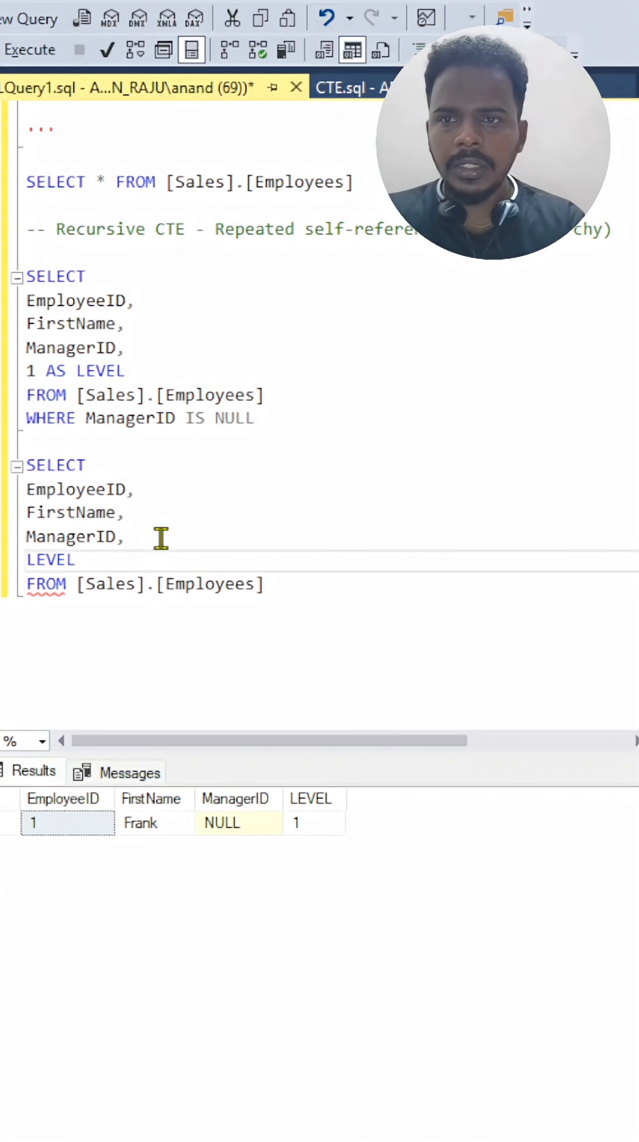
{"action": "mouse_move", "coordinate": [134, 371]}
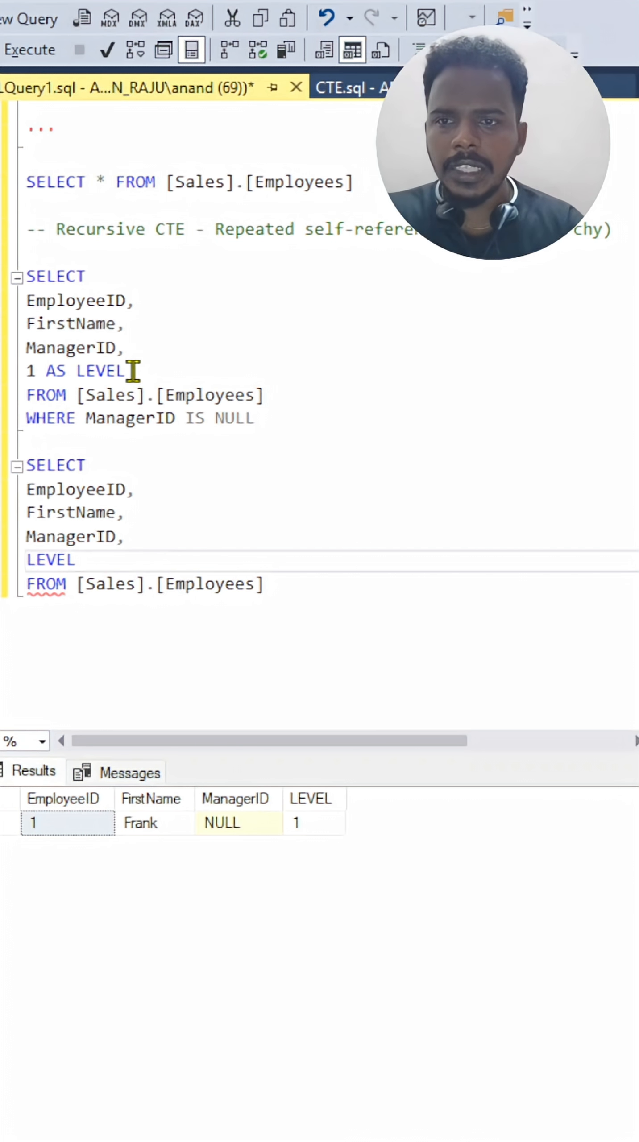
{"action": "mouse_move", "coordinate": [146, 718]}
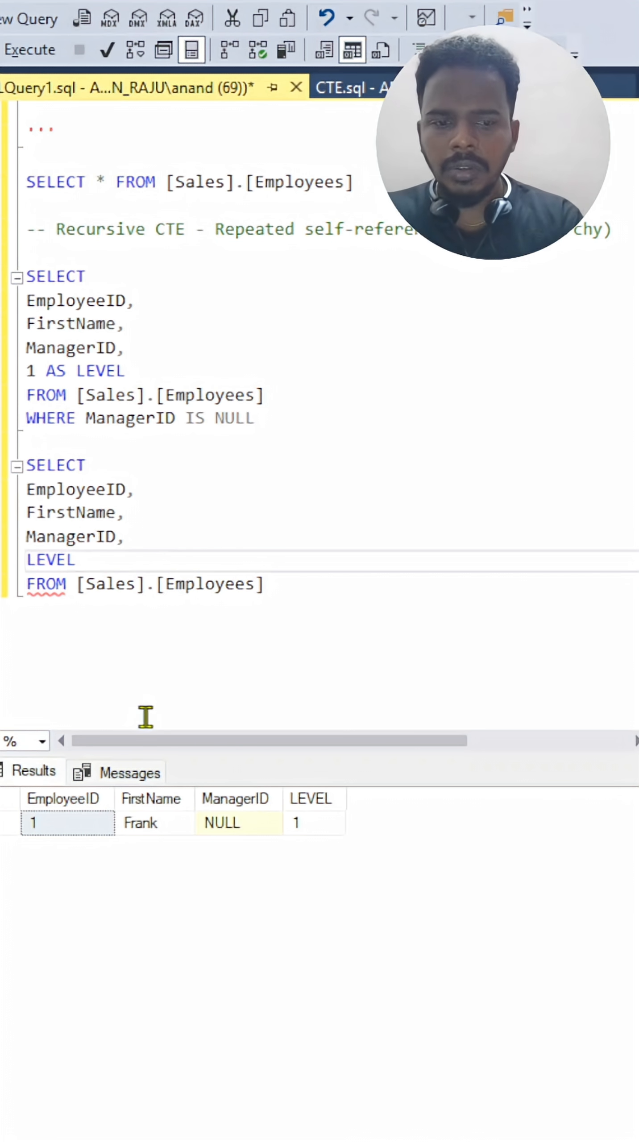
{"action": "type", "text": "+1"}
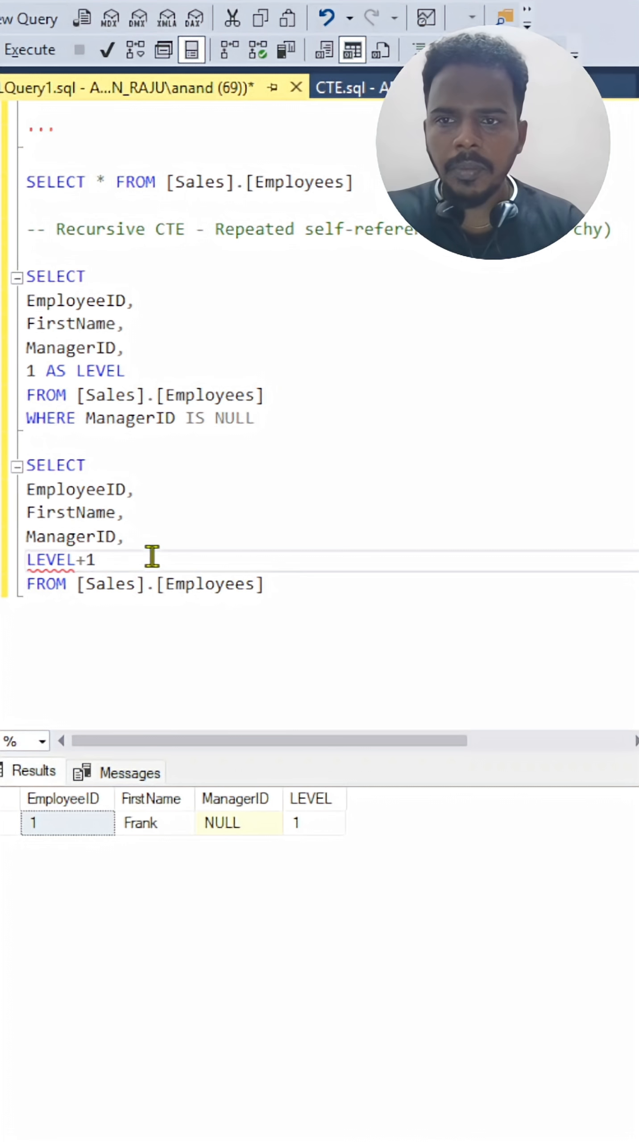
Step: Wrap the anchor query as WITH EMP_HIERARCHY AS (
{"action": "left_click", "coordinate": [29, 255]}
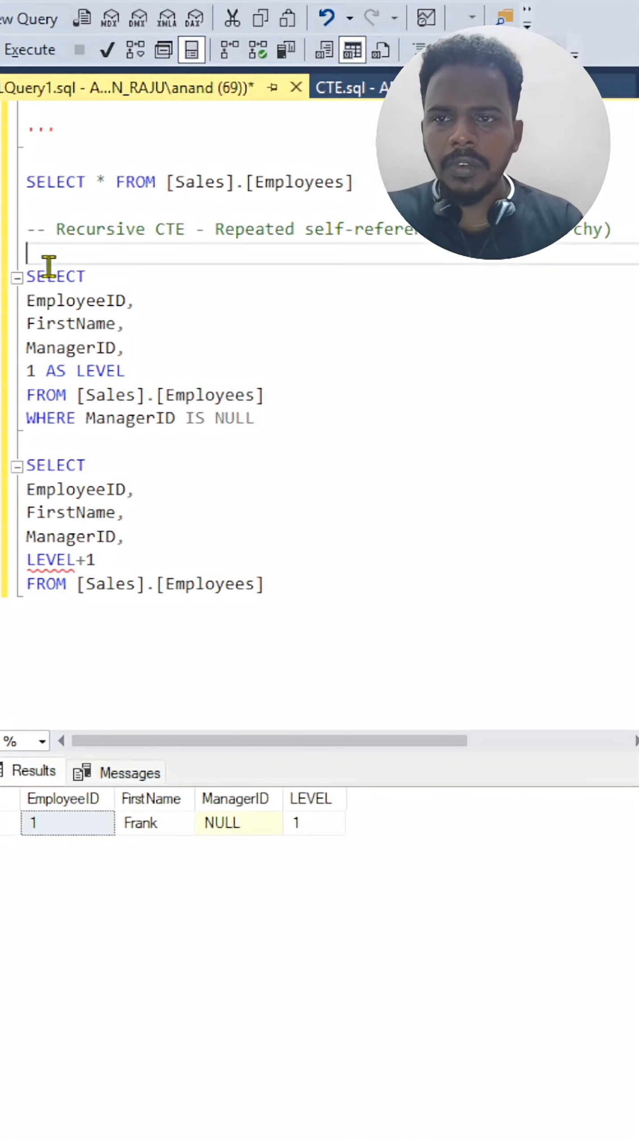
{"action": "type", "text": "WITH"}
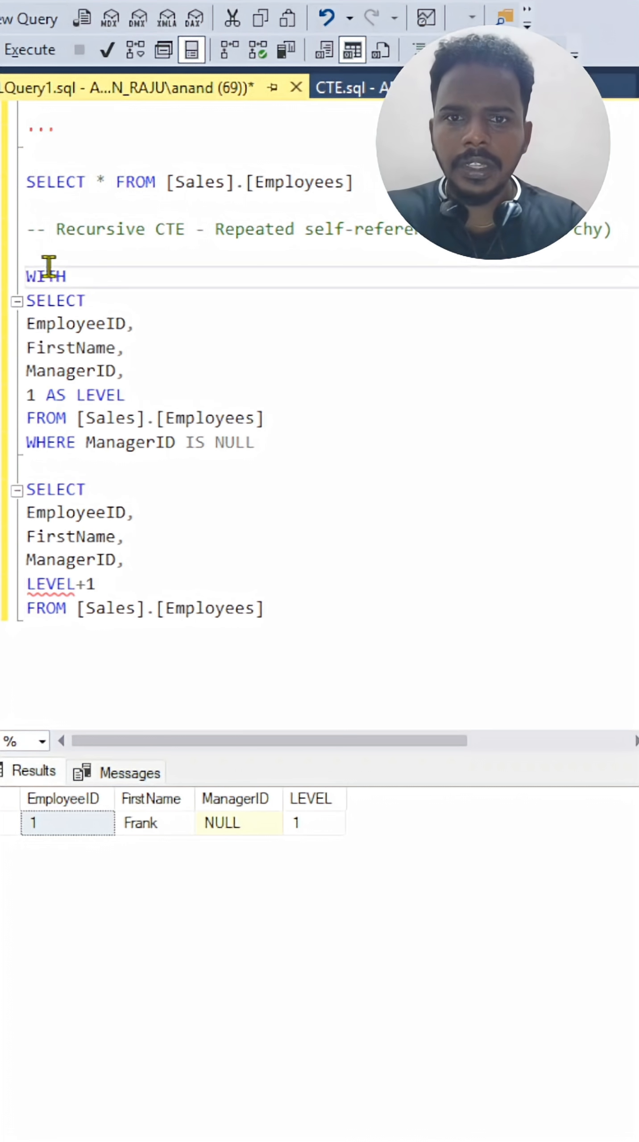
{"action": "type", "text": "EMP_HIERARCHY AS ("}
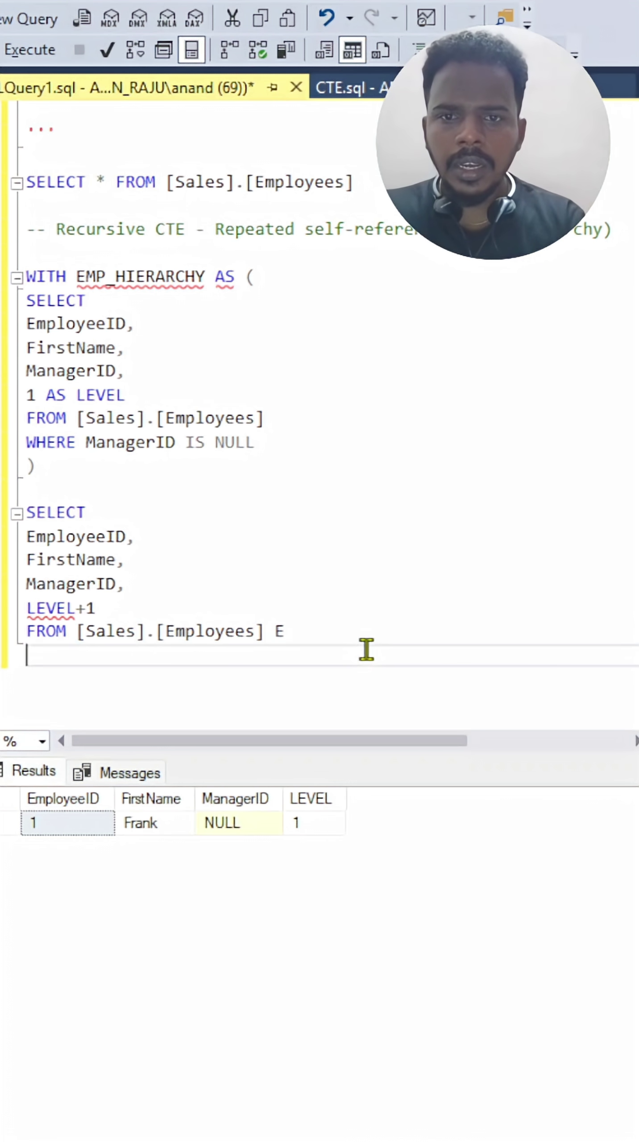
Step: Join the second query to EMP_HIERARCHY EH ON E.ManagerID = EH.EmployeeID
{"action": "type", "text": "JOIN"}
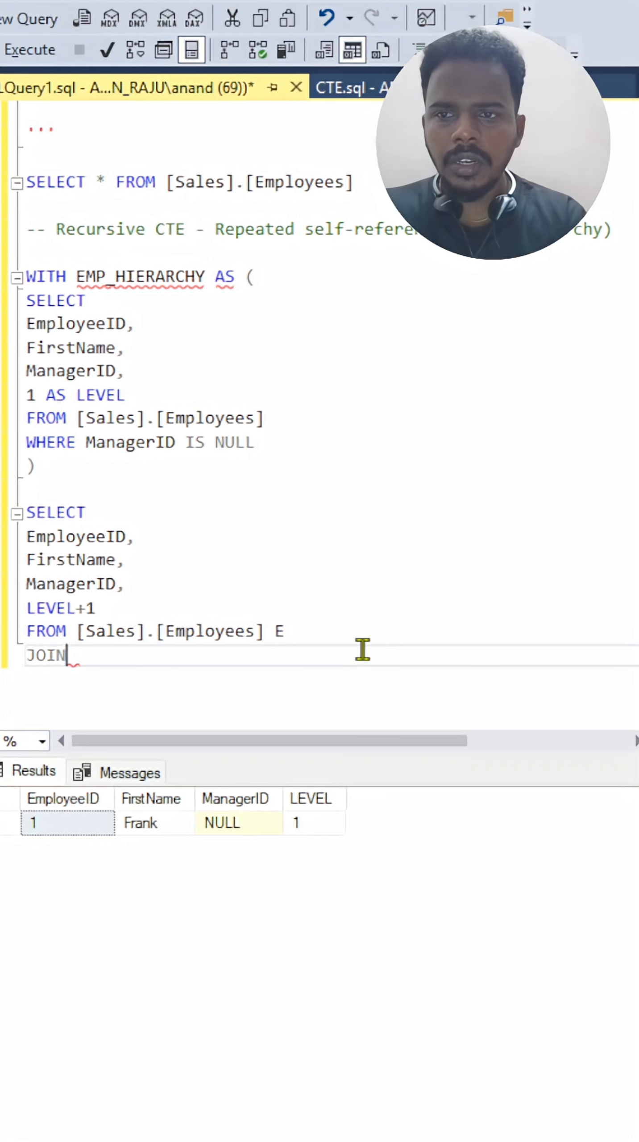
{"action": "double_click", "coordinate": [141, 277]}
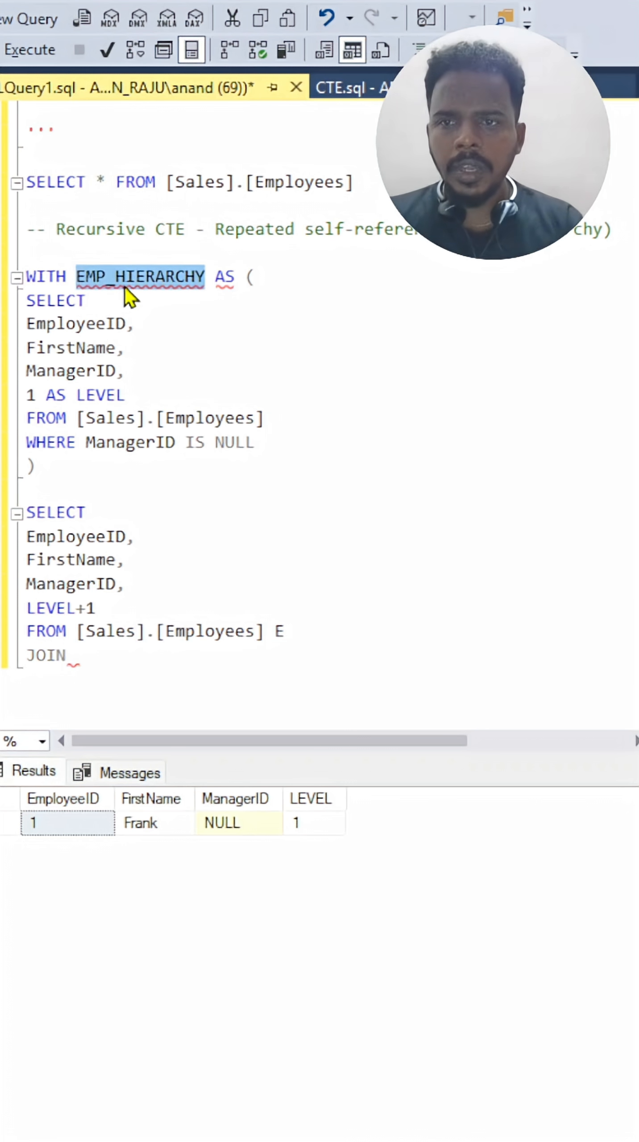
{"action": "type", "text": "EMP_HIERARCHY"}
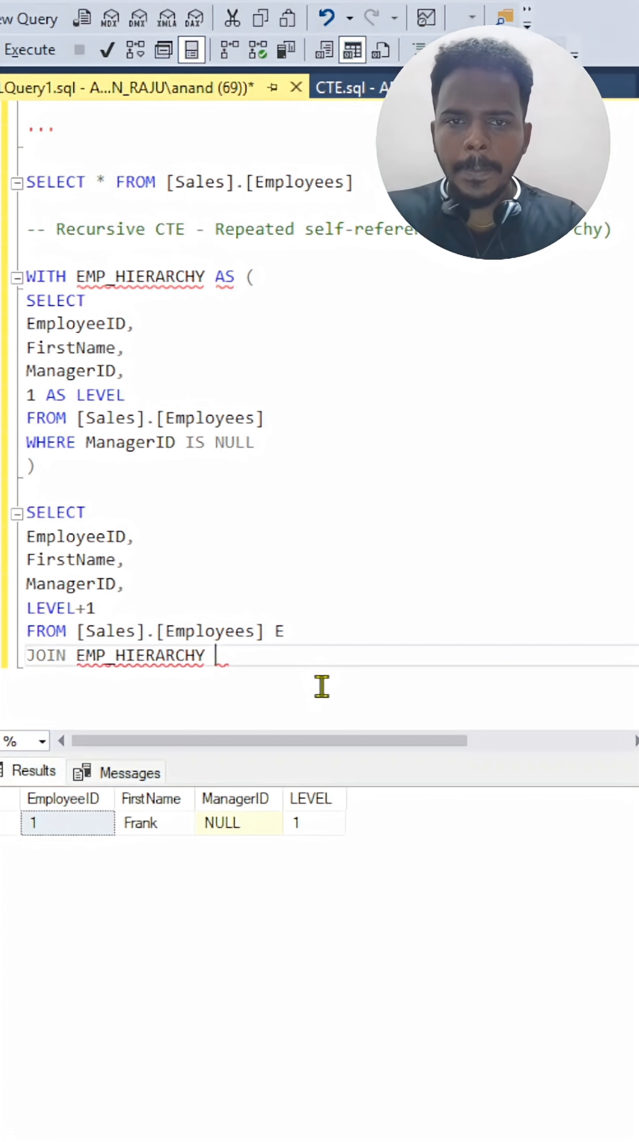
{"action": "type", "text": "EH ON E.ManagerID = EH.EmployeeID"}
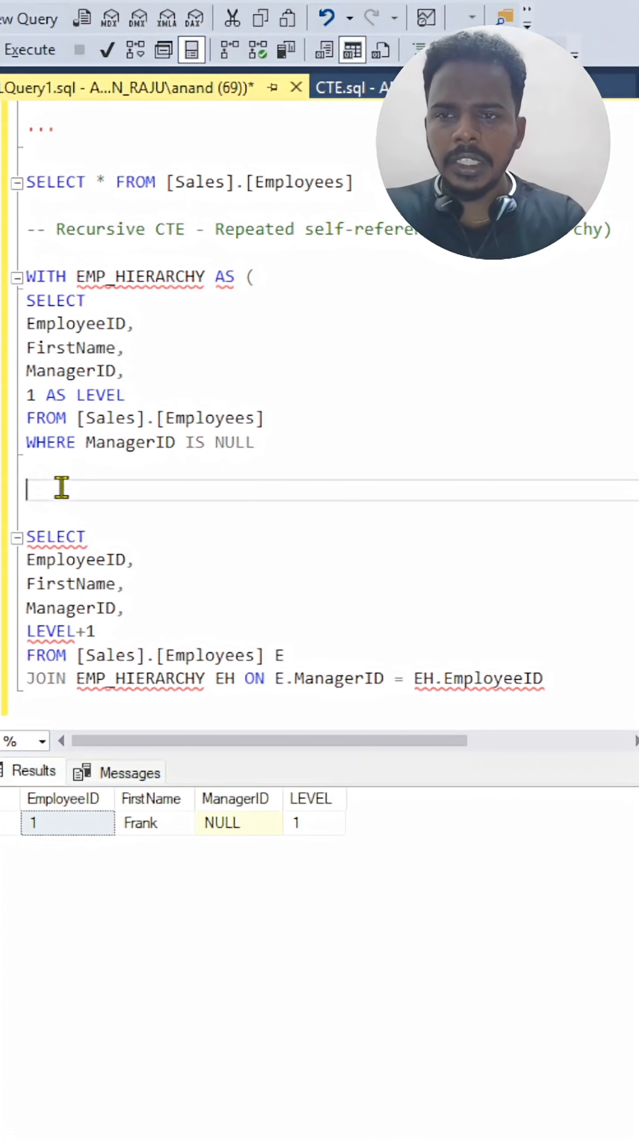
Step: Add UNION ALL, close the CTE, query SELECT * FROM EMP_HIERARCHY with E./EH. prefixes and run it
{"action": "type", "text": "UNION"}
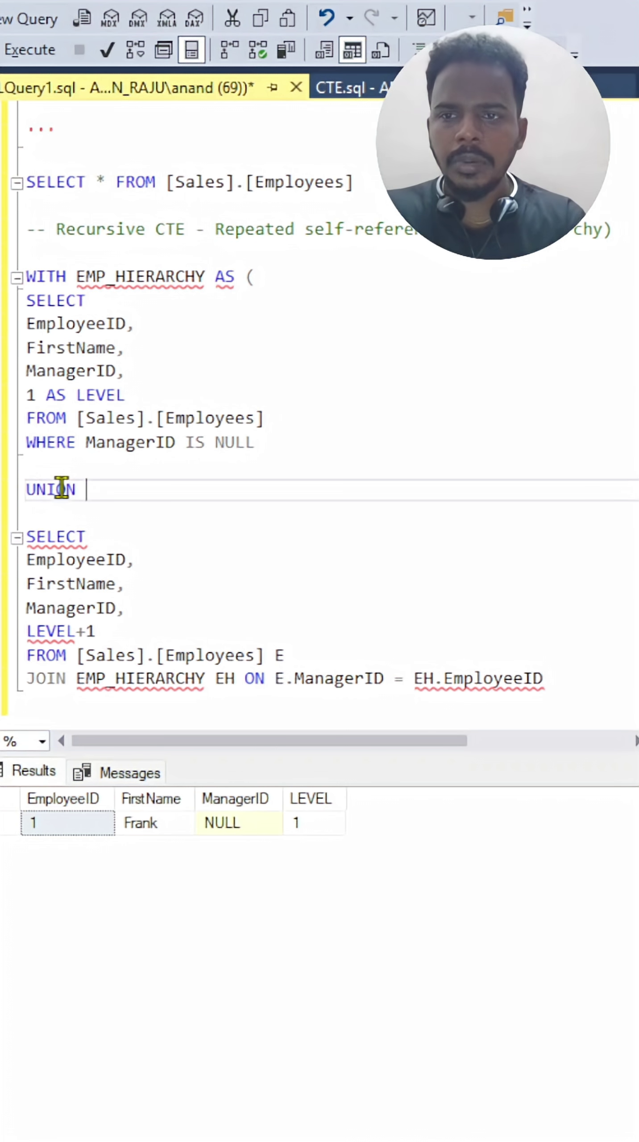
{"action": "type", "text": "ALL"}
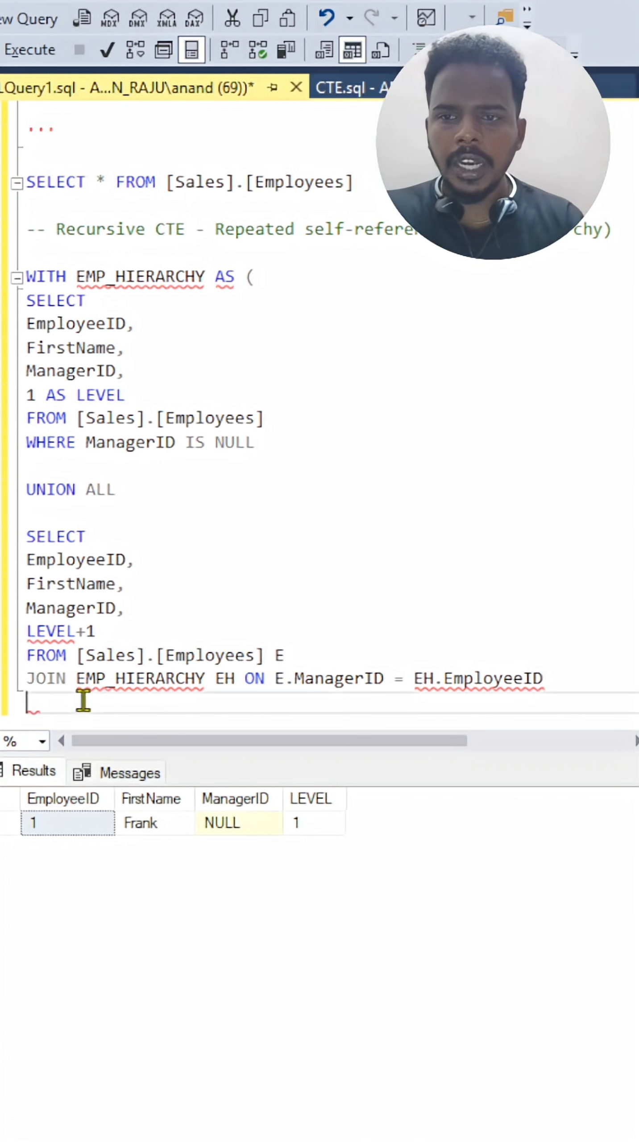
{"action": "type", "text": ")"}
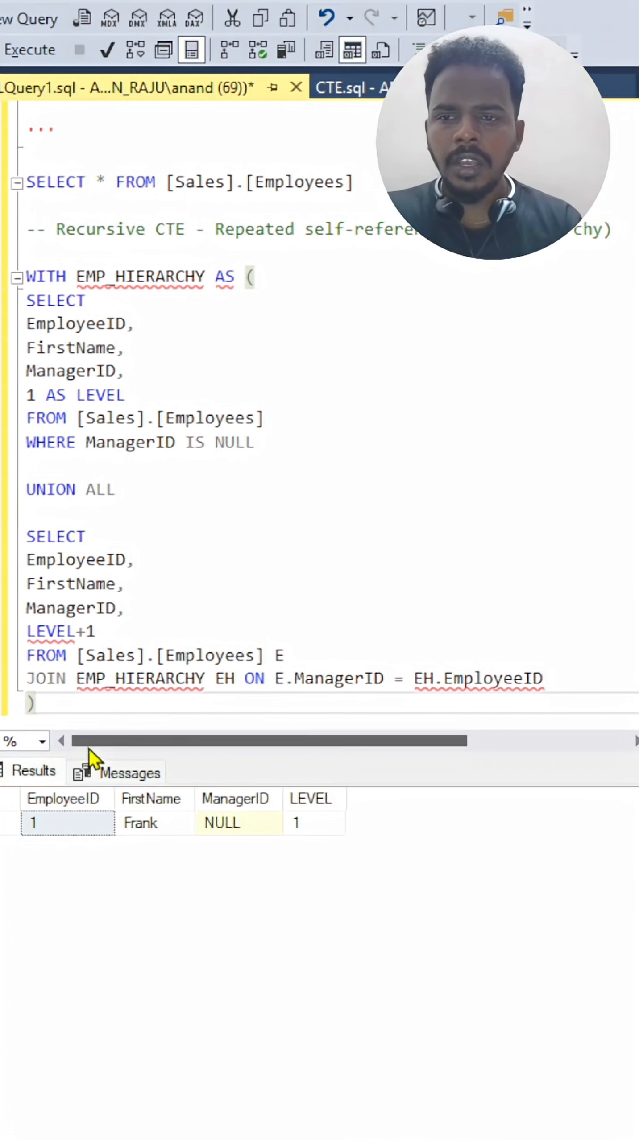
{"action": "scroll", "scroll_direction": "down", "scroll_amount": 3}
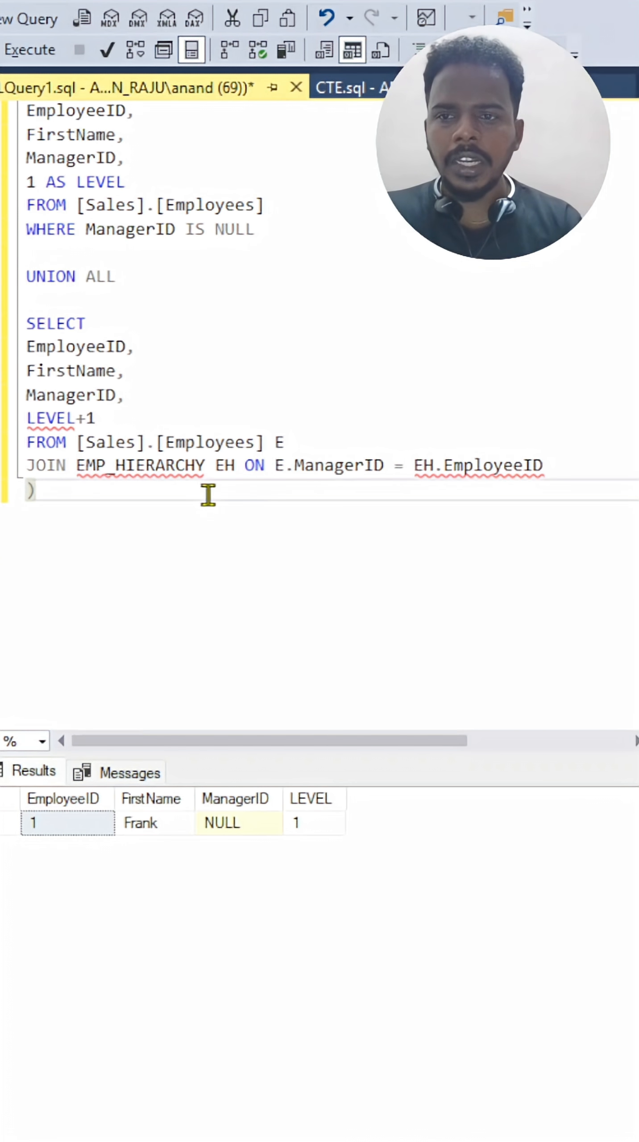
{"action": "type", "text": "S"}
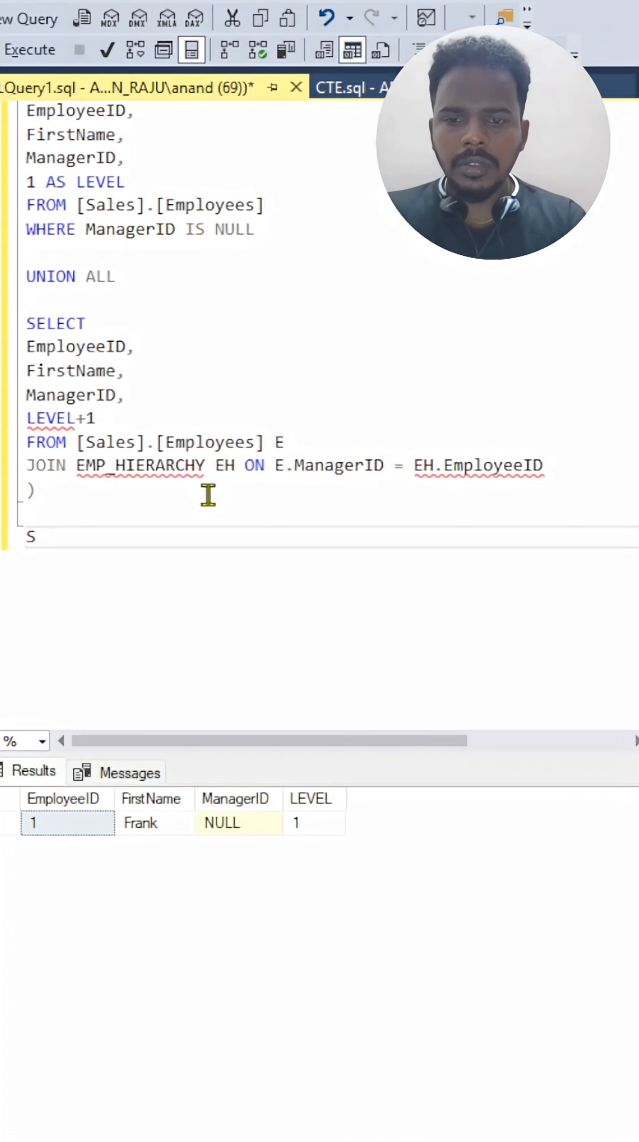
{"action": "scroll", "scroll_direction": "up", "scroll_amount": 3}
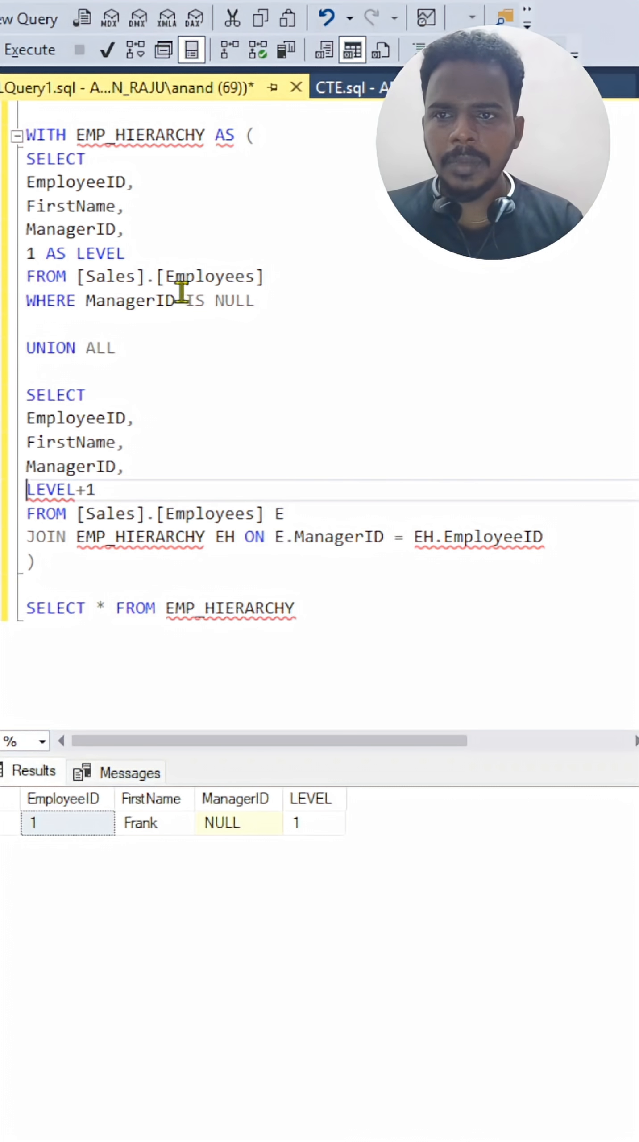
{"action": "mouse_move", "coordinate": [119, 128]}
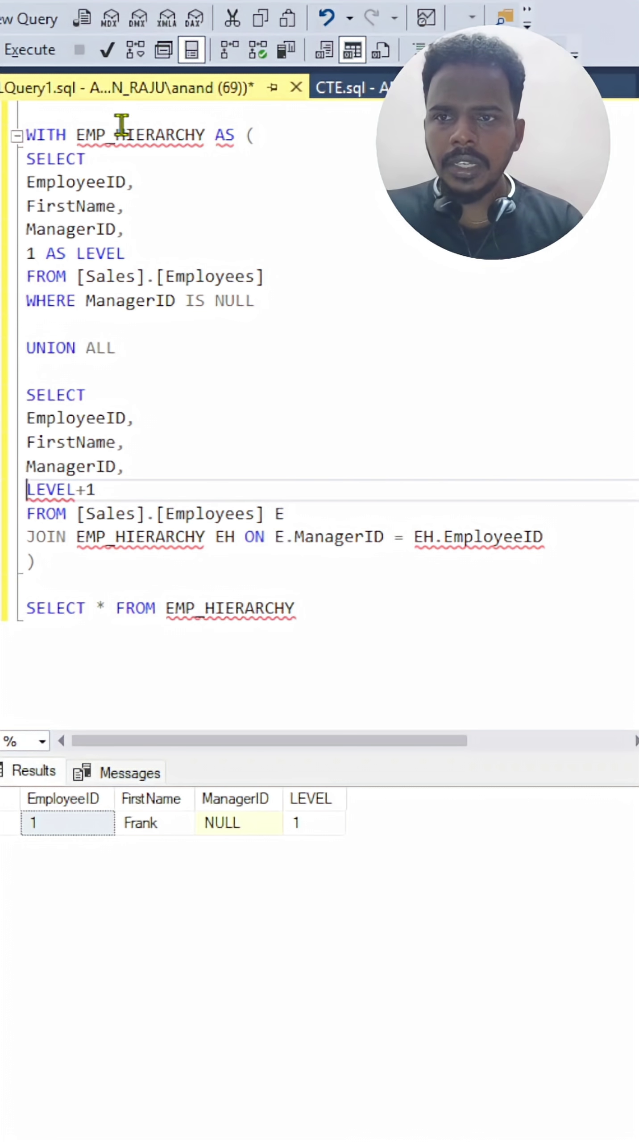
{"action": "type", "text": "EH."}
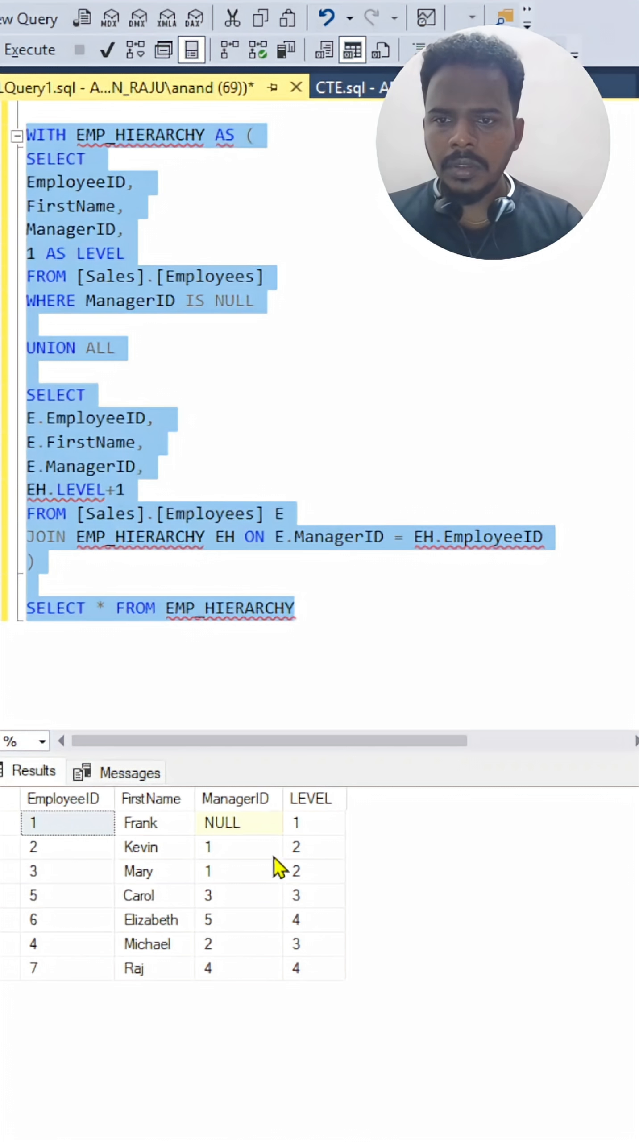
{"action": "mouse_move", "coordinate": [367, 632]}
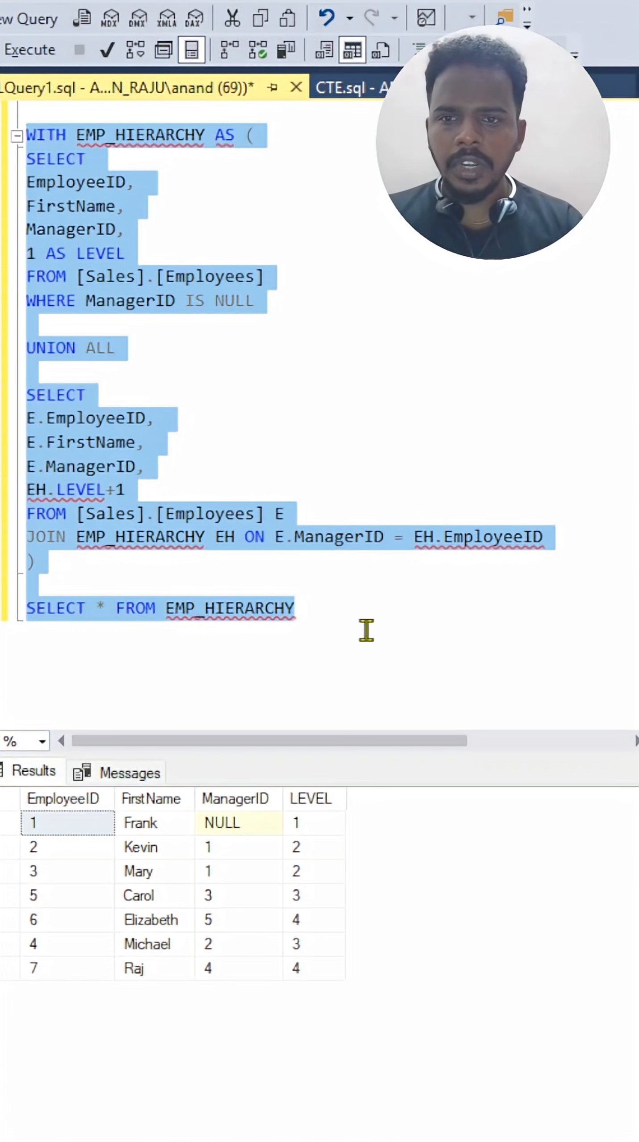
{"action": "left_click", "coordinate": [336, 626]}
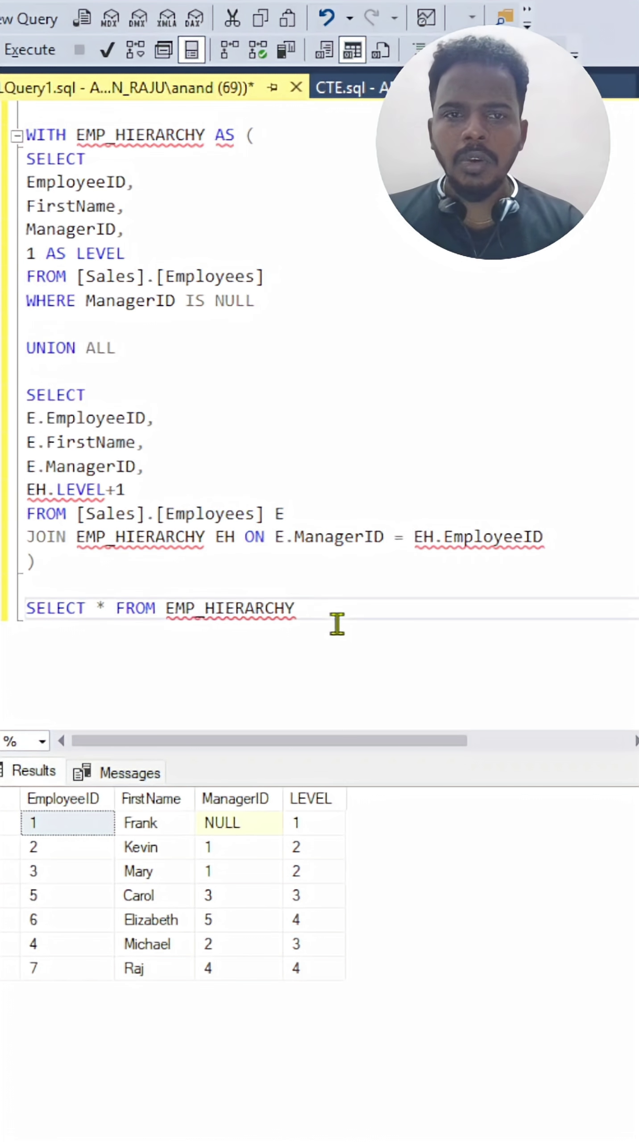
{"action": "mouse_move", "coordinate": [336, 624]}
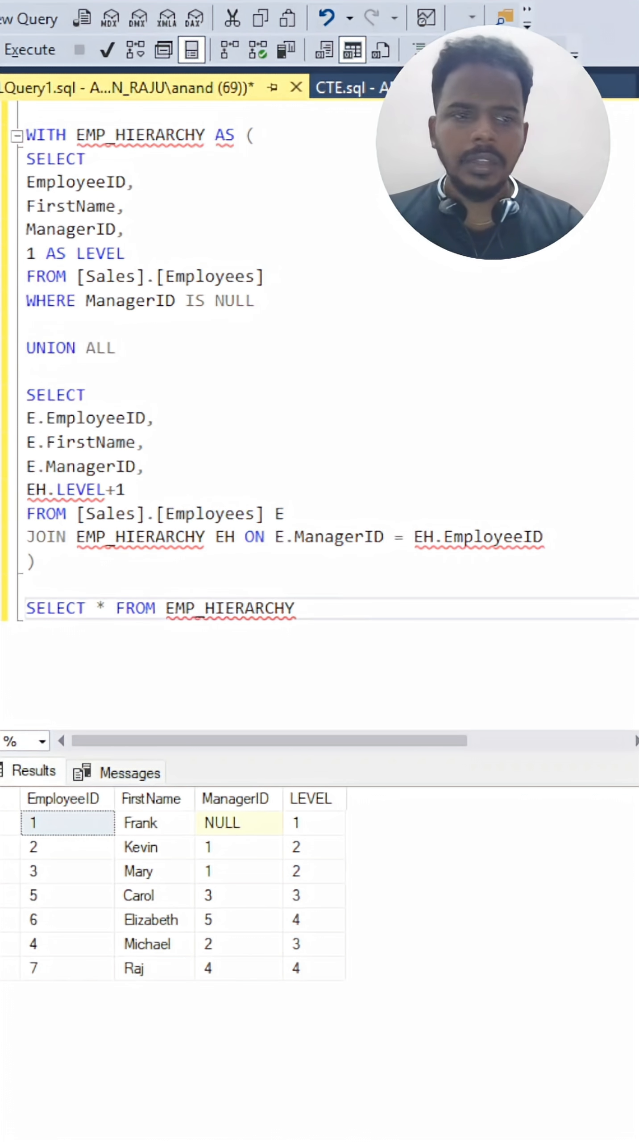